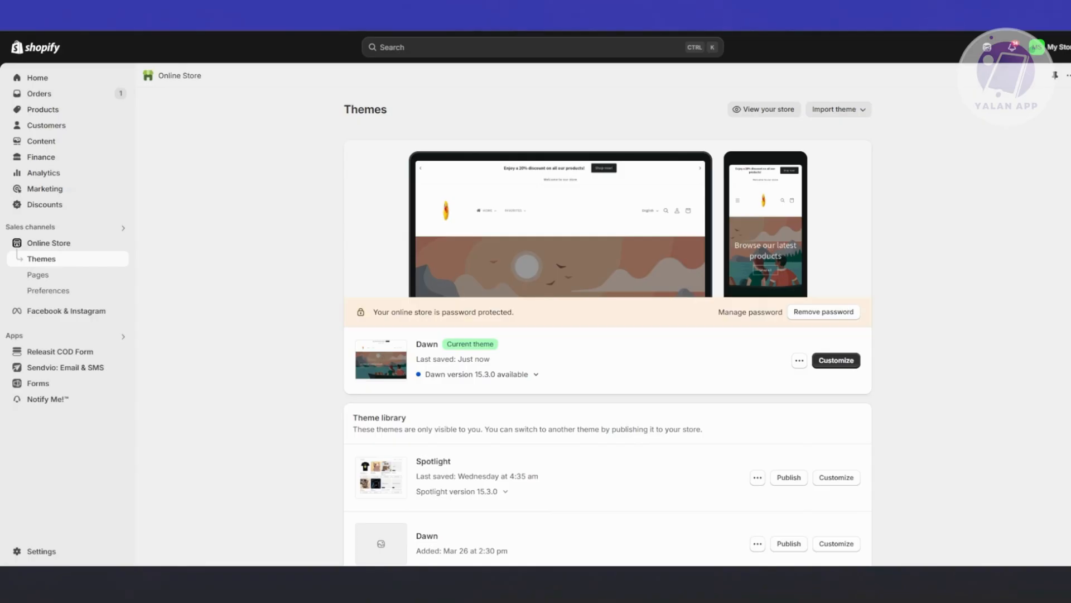
mouse_move(763, 420)
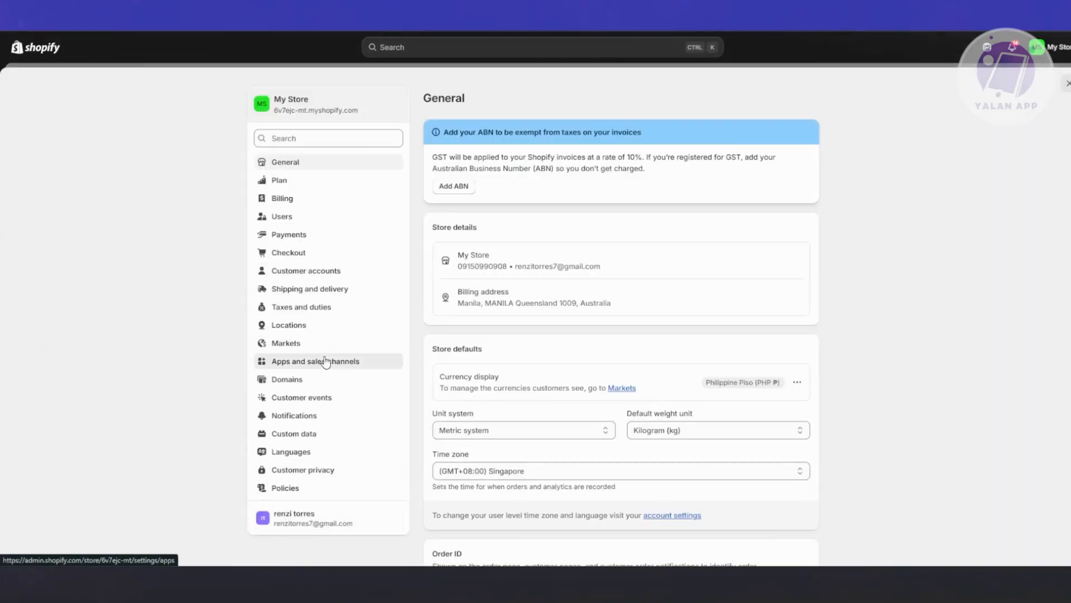
Go from the installed apps and sales channels list to the Shopify App Store
click(316, 361)
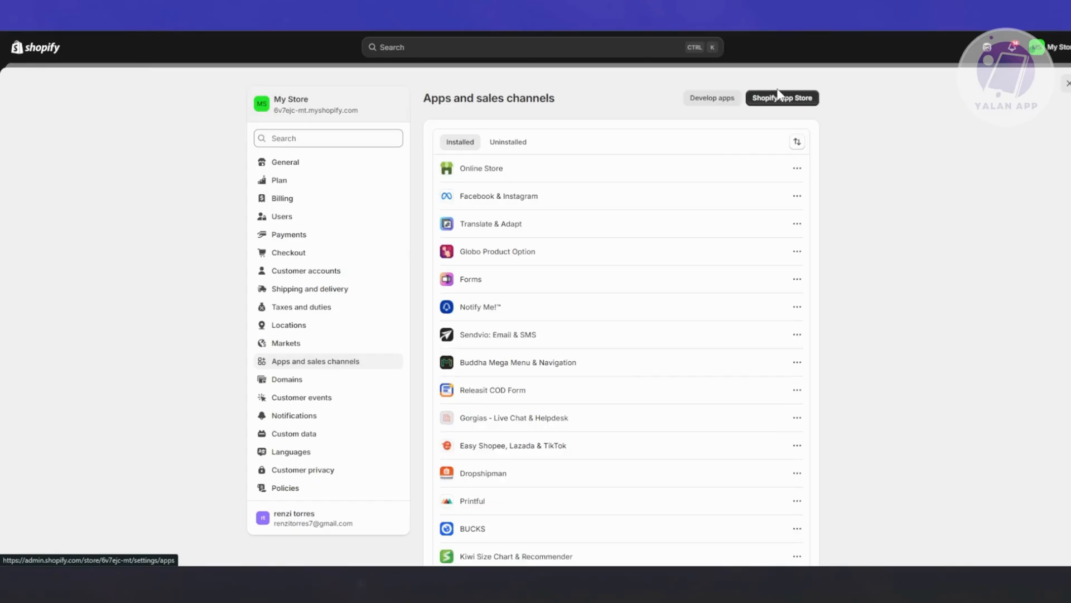
click(782, 98)
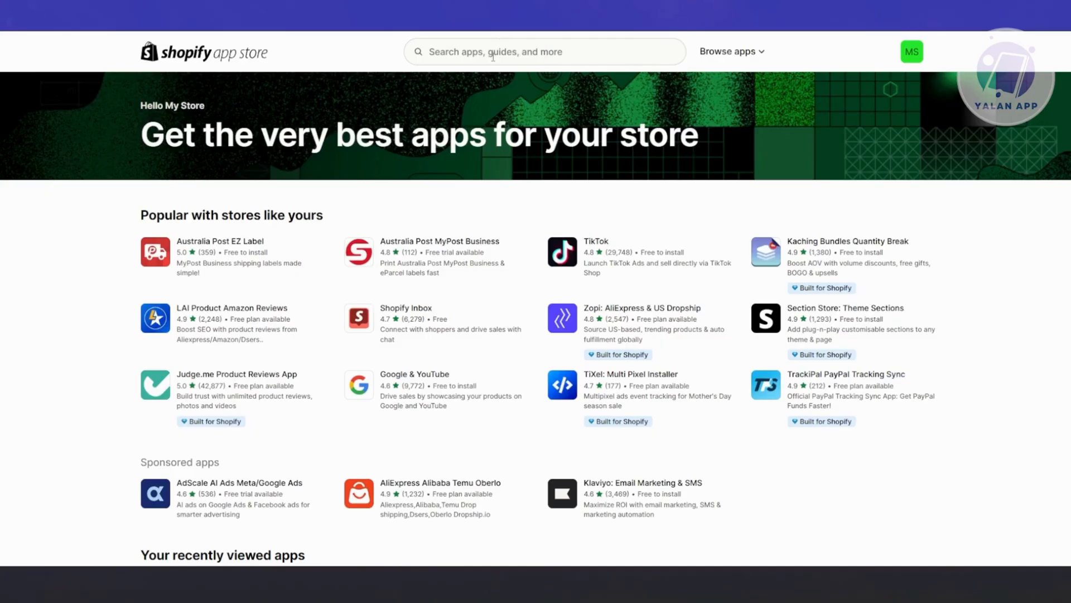
Search 'TRUS' and review the Trustoo.io listing's pricing plans, including the Free plan
click(545, 51)
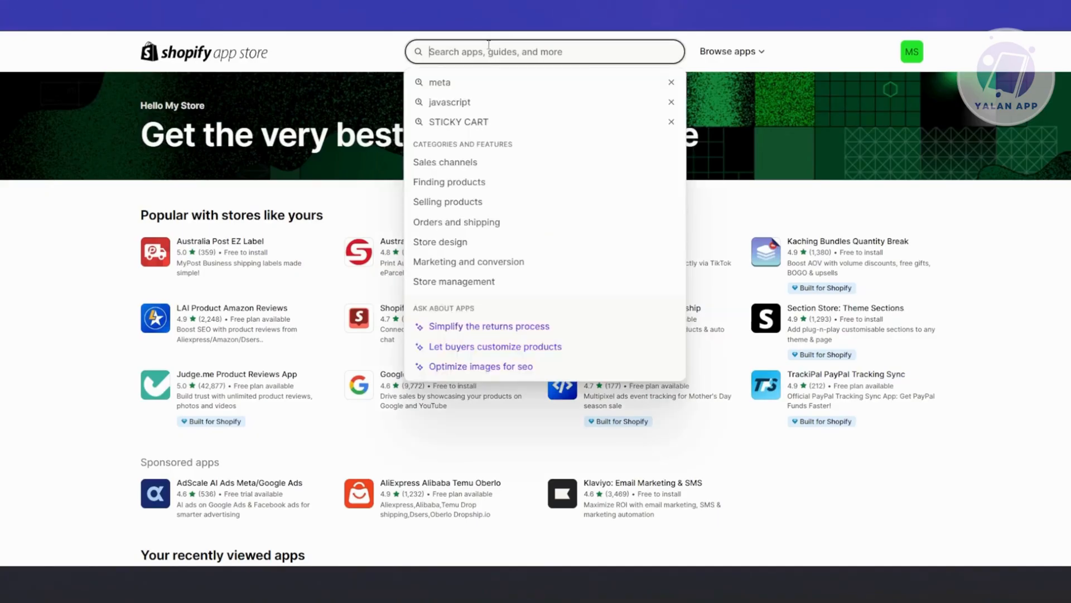
text(TRUS)
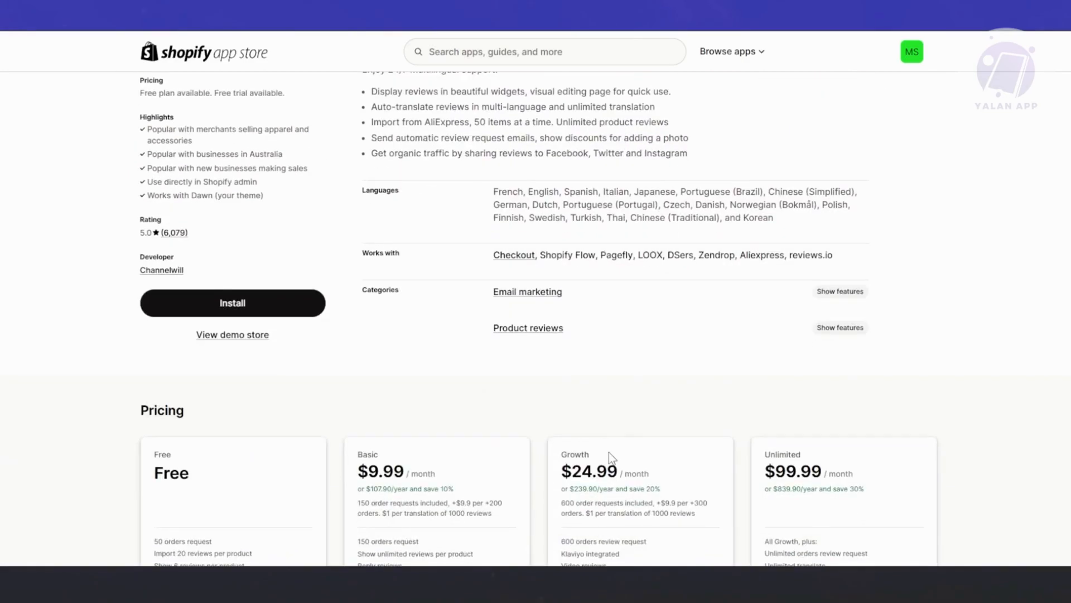
scroll(down, 3)
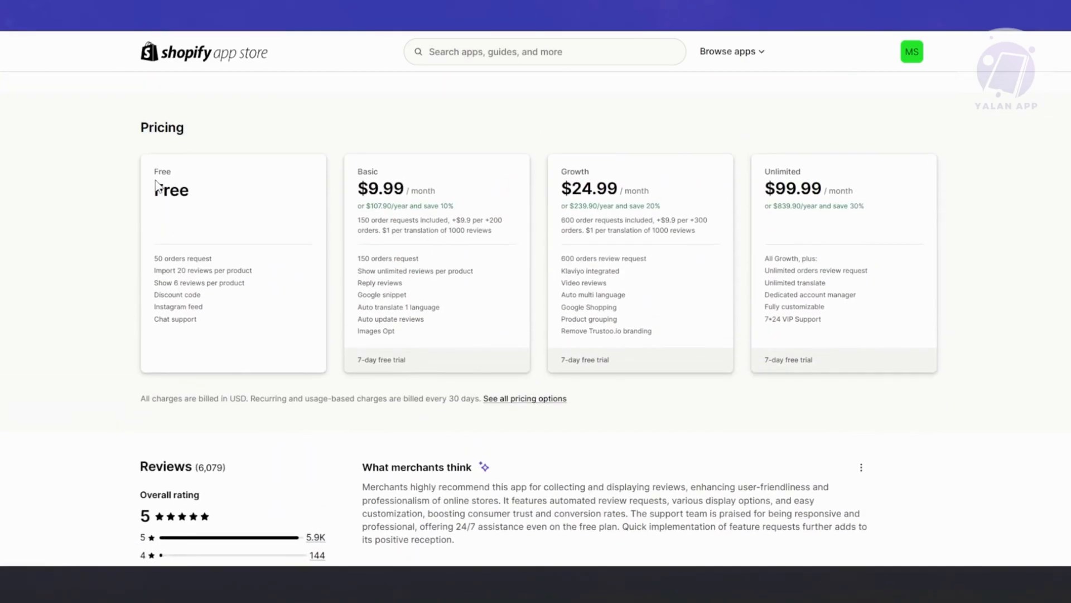
mouse_move(159, 255)
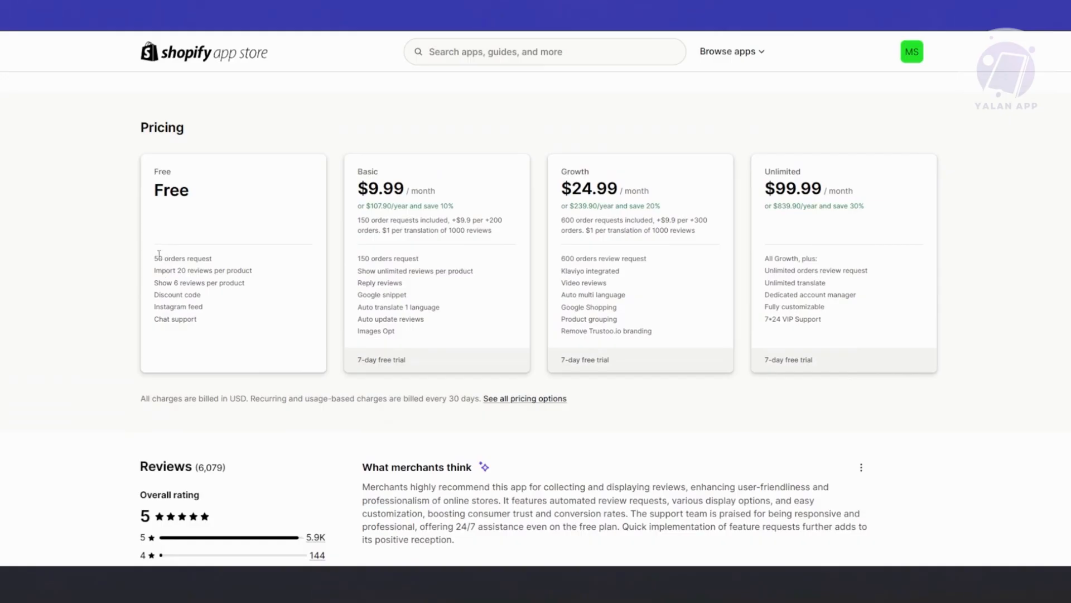
drag(156, 258, 191, 319)
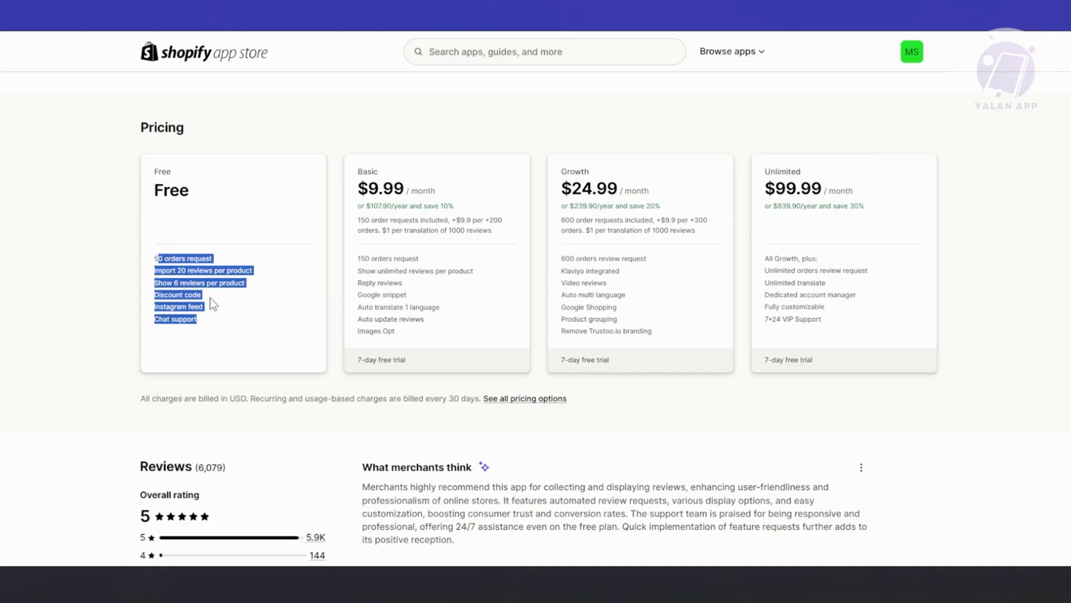
click(221, 330)
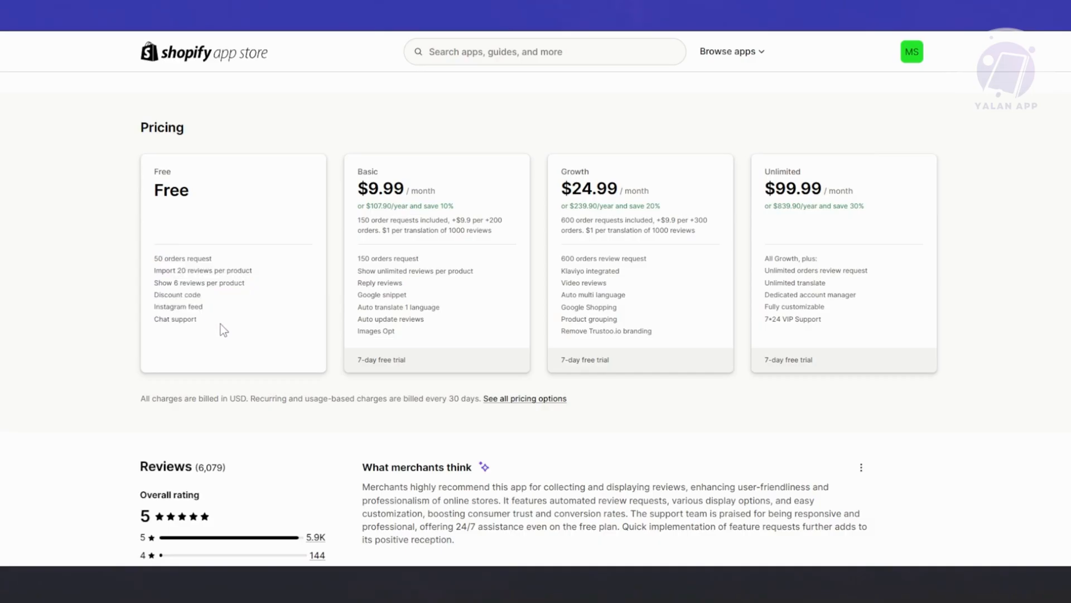
mouse_move(298, 322)
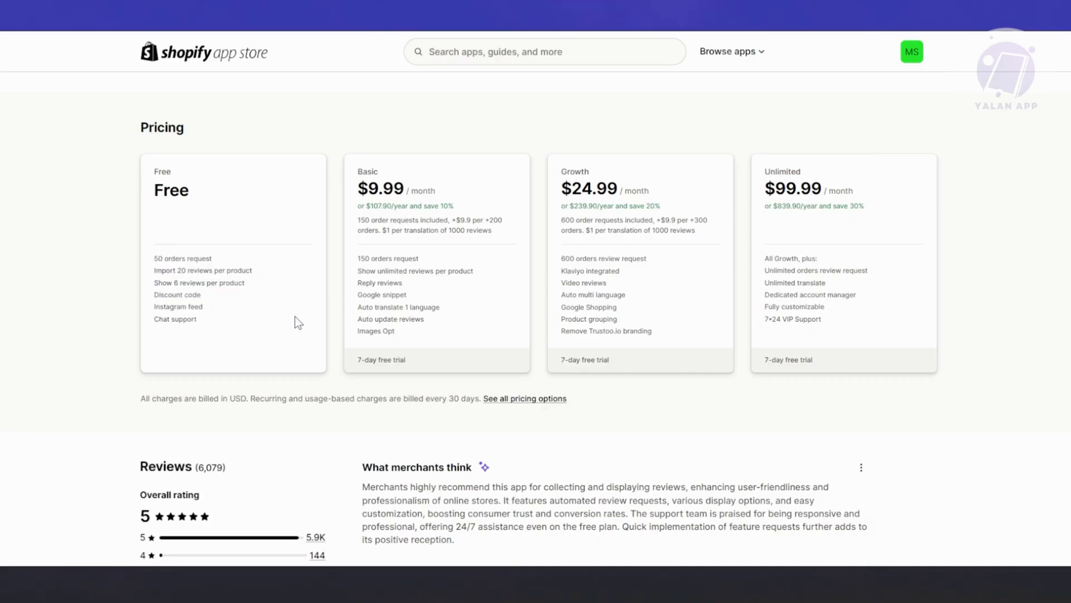
mouse_move(304, 317)
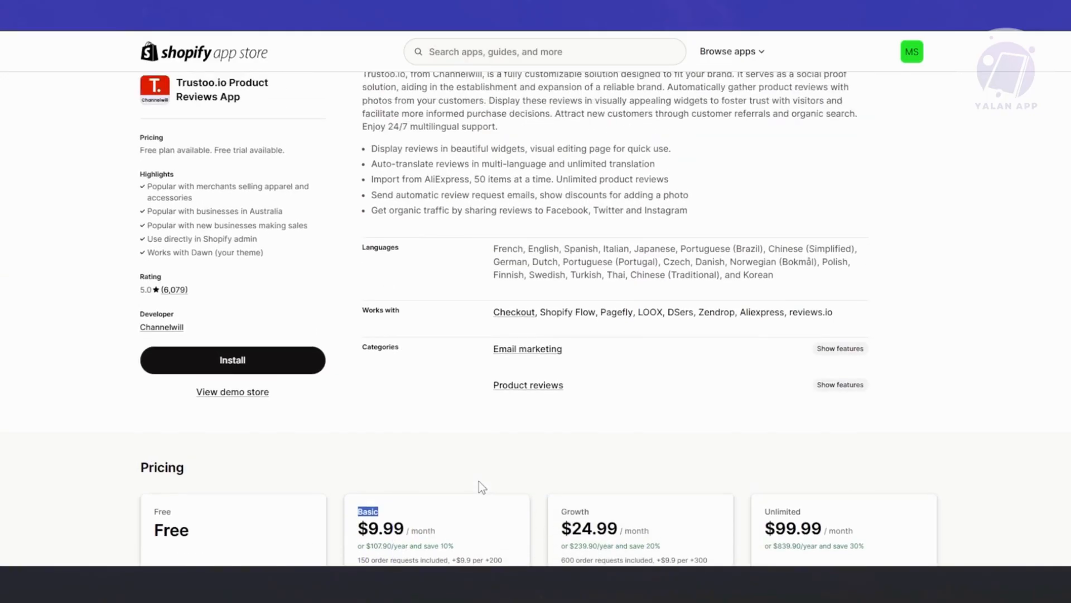
scroll(up, 3)
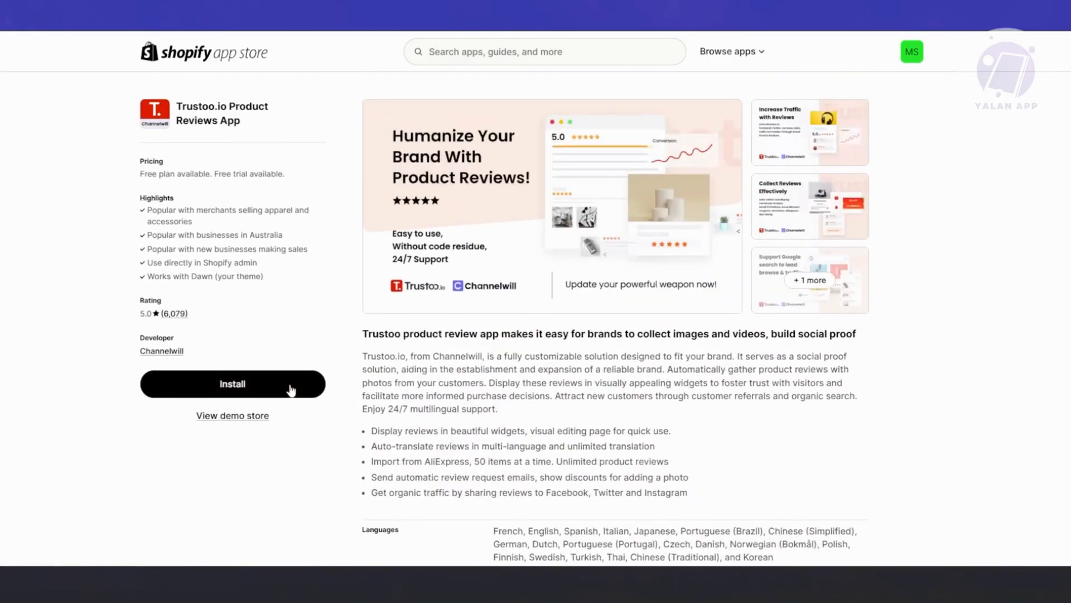
Install Trustoo.io Reviews and approve its requested data access
click(232, 383)
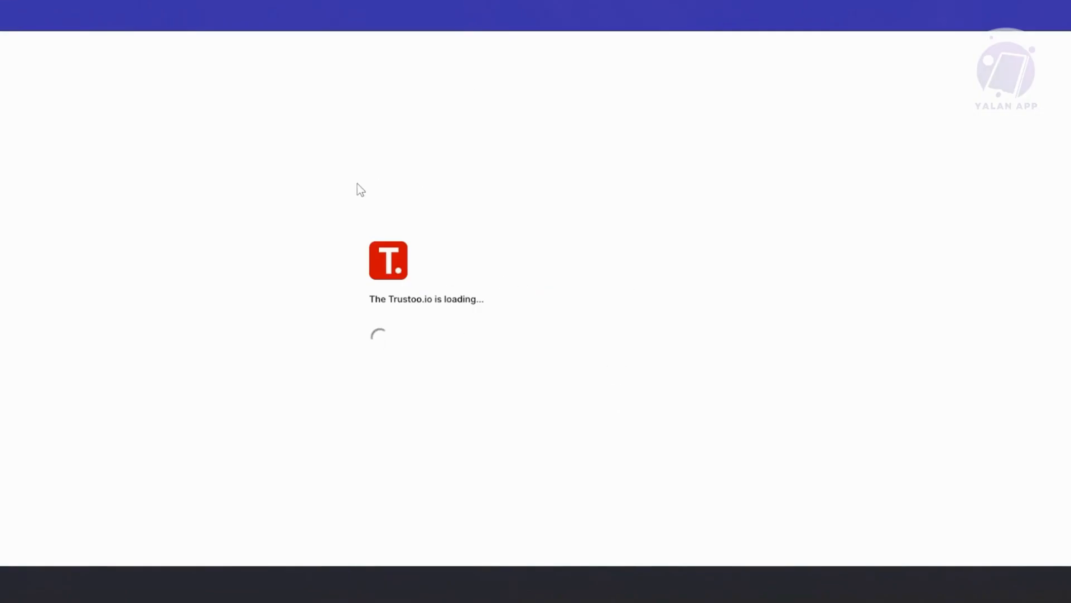
mouse_move(423, 276)
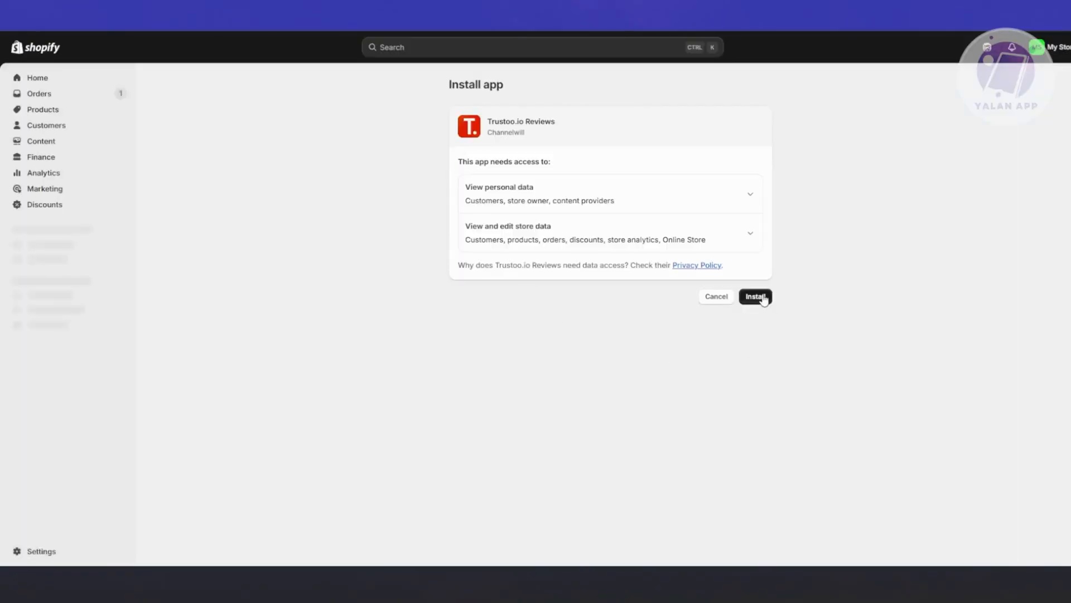
click(756, 296)
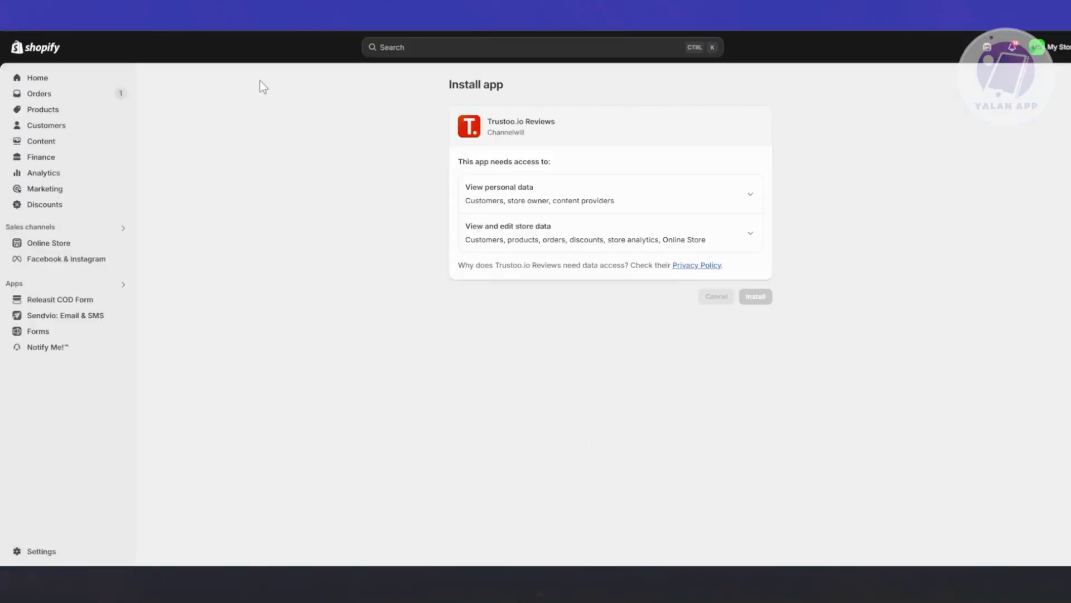
click(755, 296)
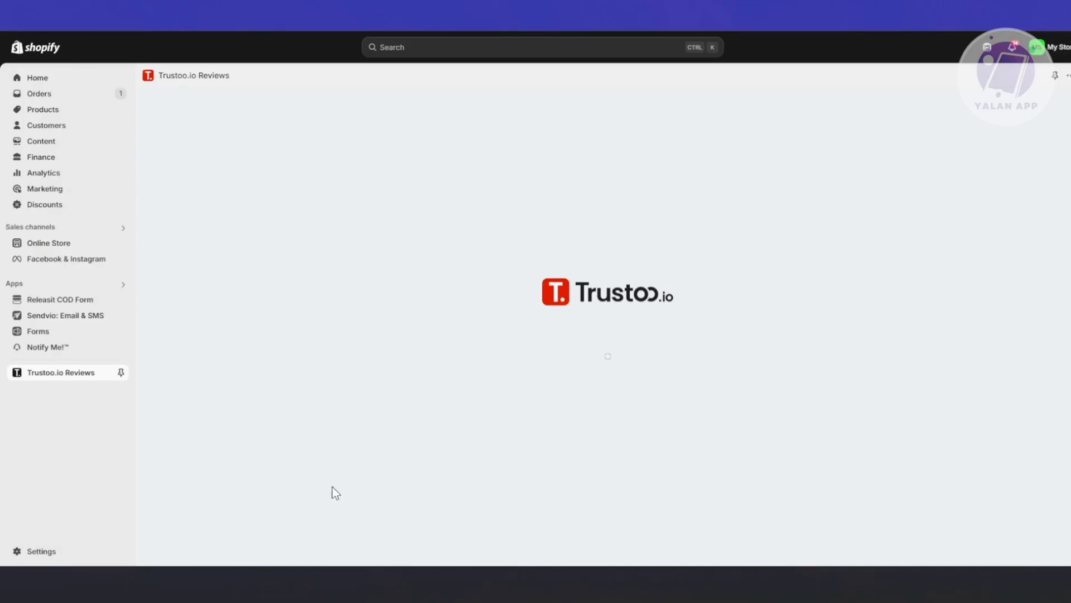
mouse_move(694, 463)
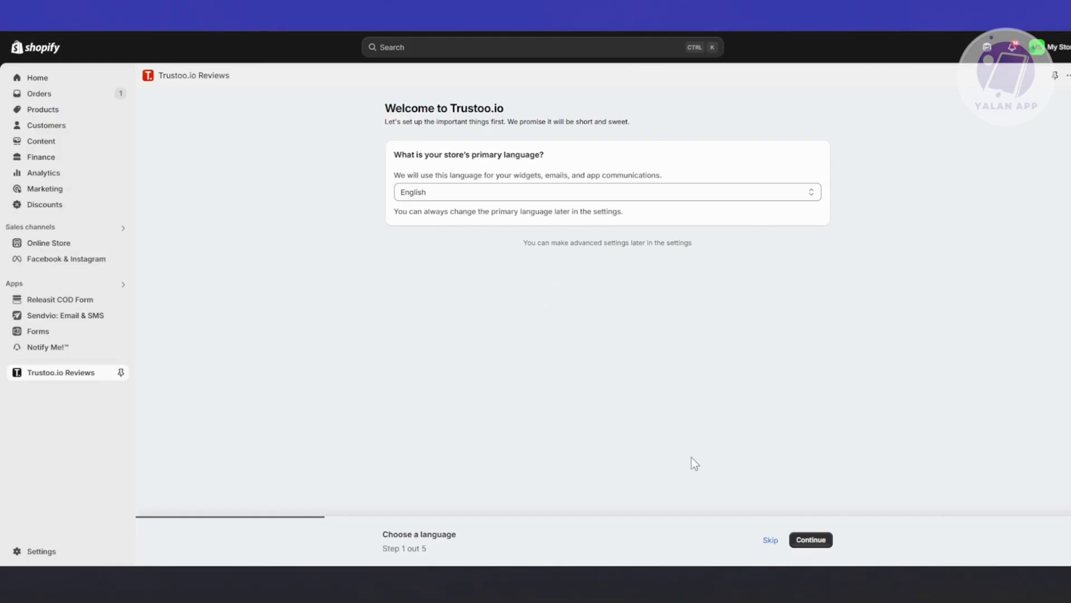
mouse_move(727, 155)
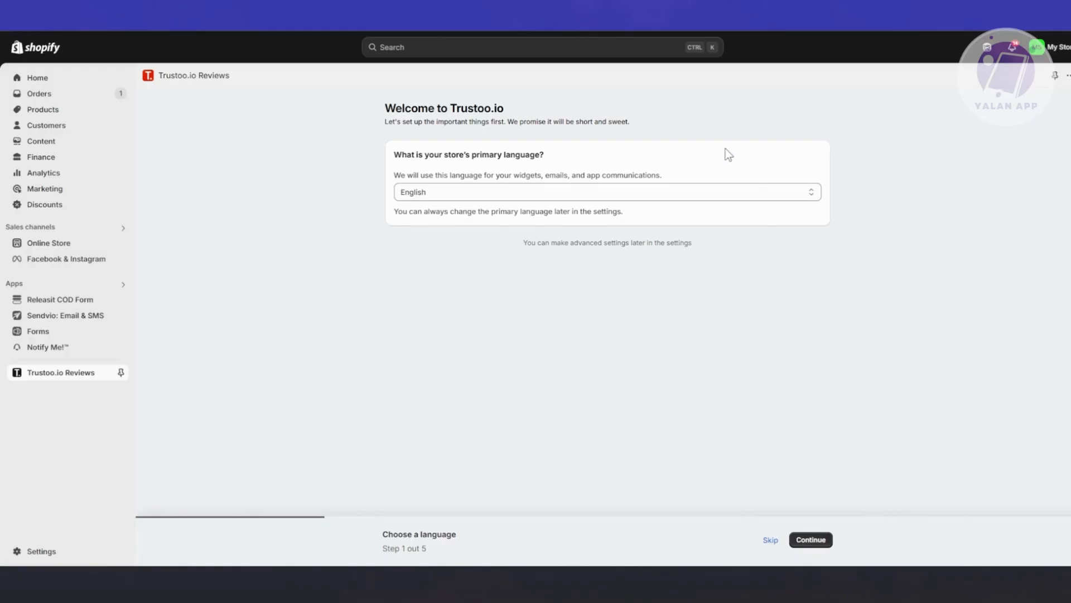
mouse_move(566, 215)
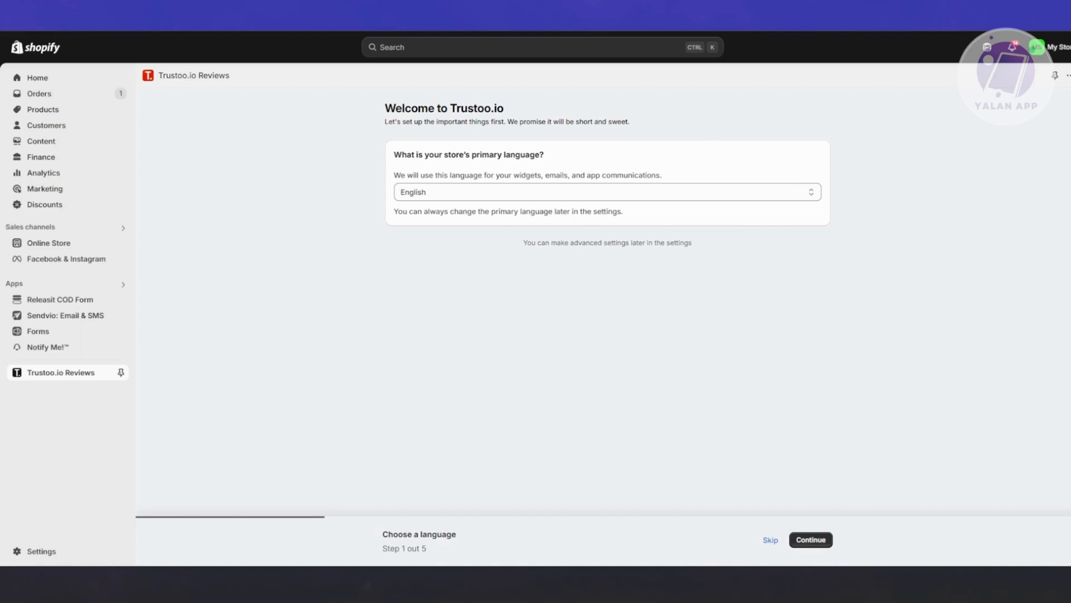
Keep English as the store language, set the review discount to 7%, and continue
click(810, 539)
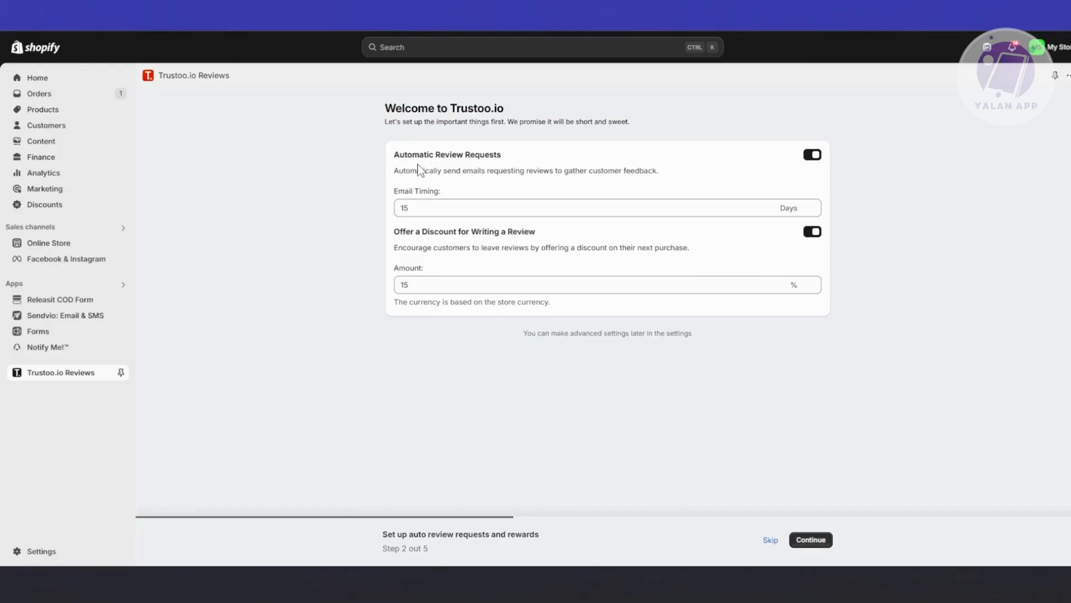
mouse_move(484, 203)
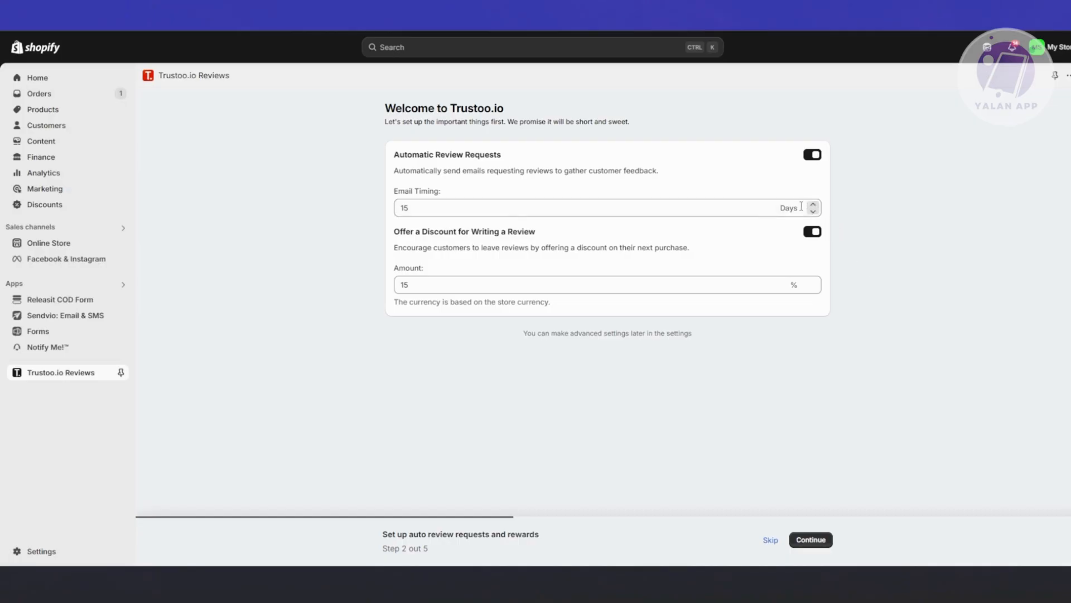
mouse_move(430, 303)
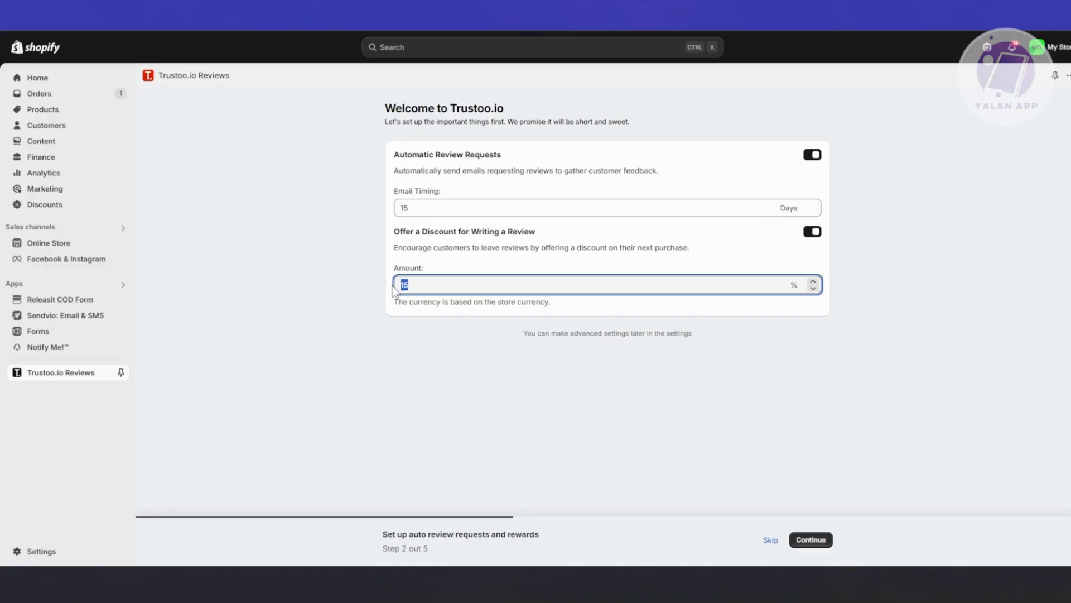
mouse_move(348, 336)
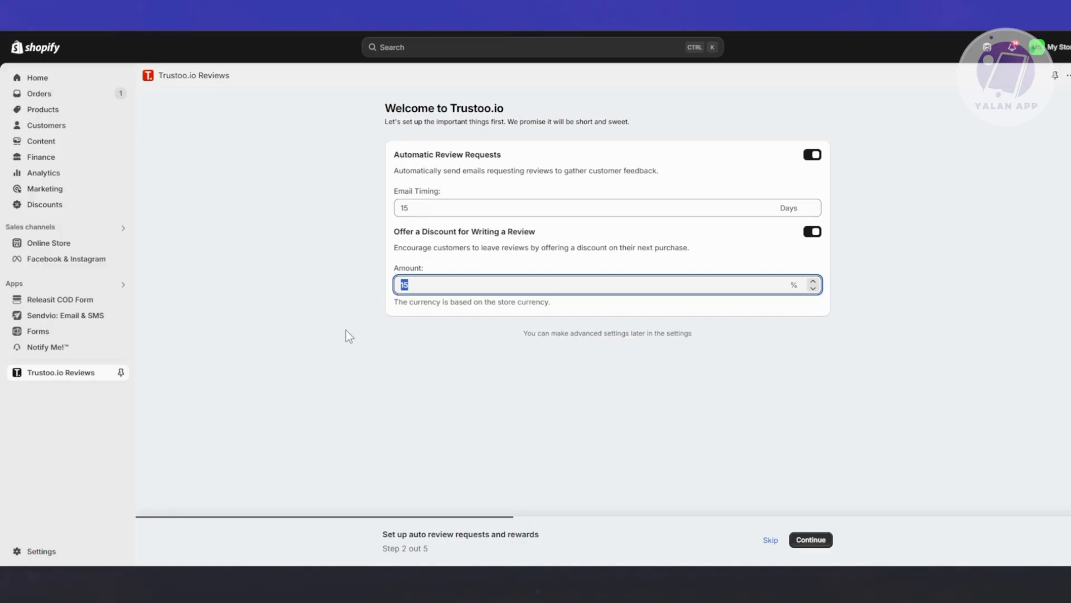
text(7)
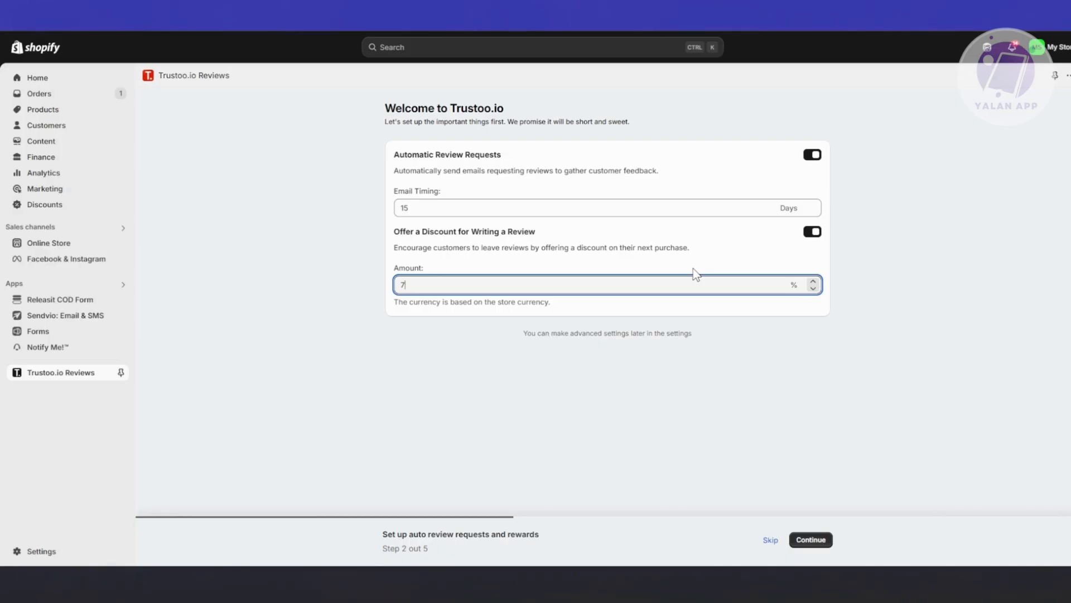
mouse_move(615, 244)
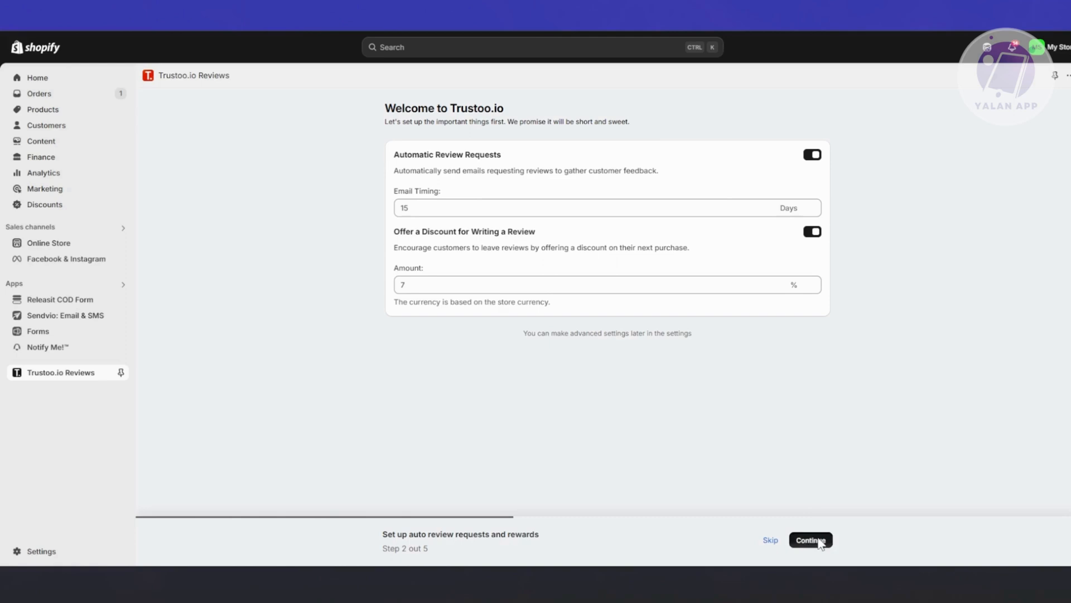
click(811, 540)
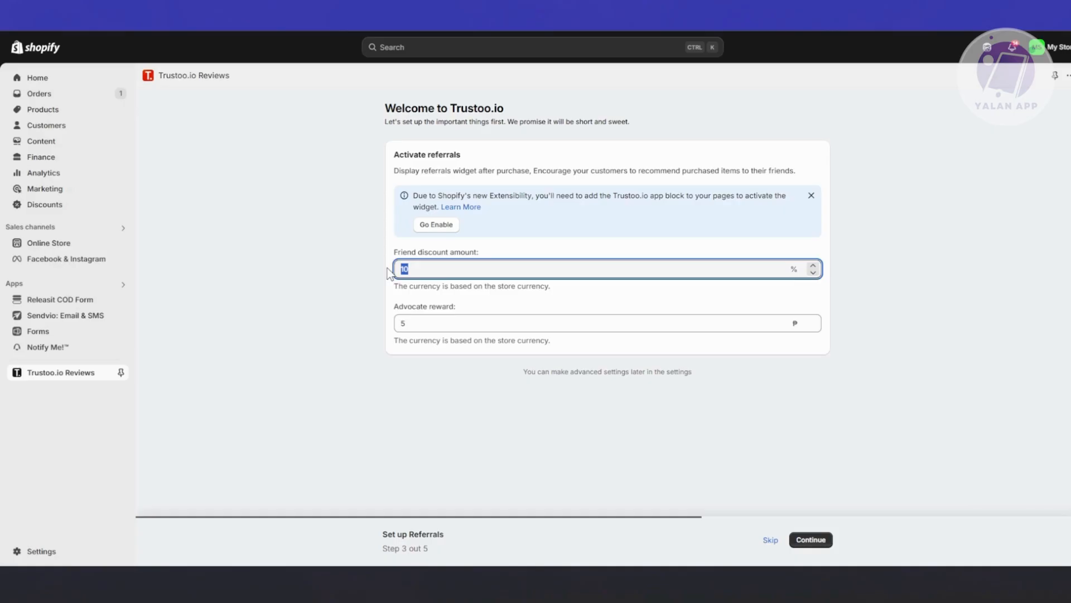
Confirm referrals with a 5% friend discount and advocate reward of 5
text(5)
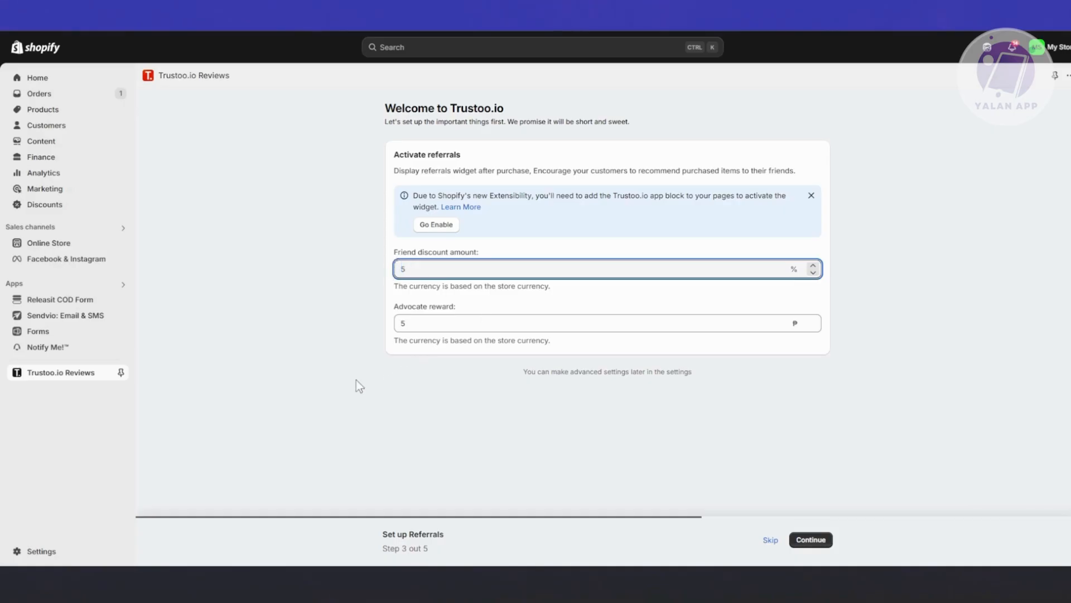
triple_click(471, 340)
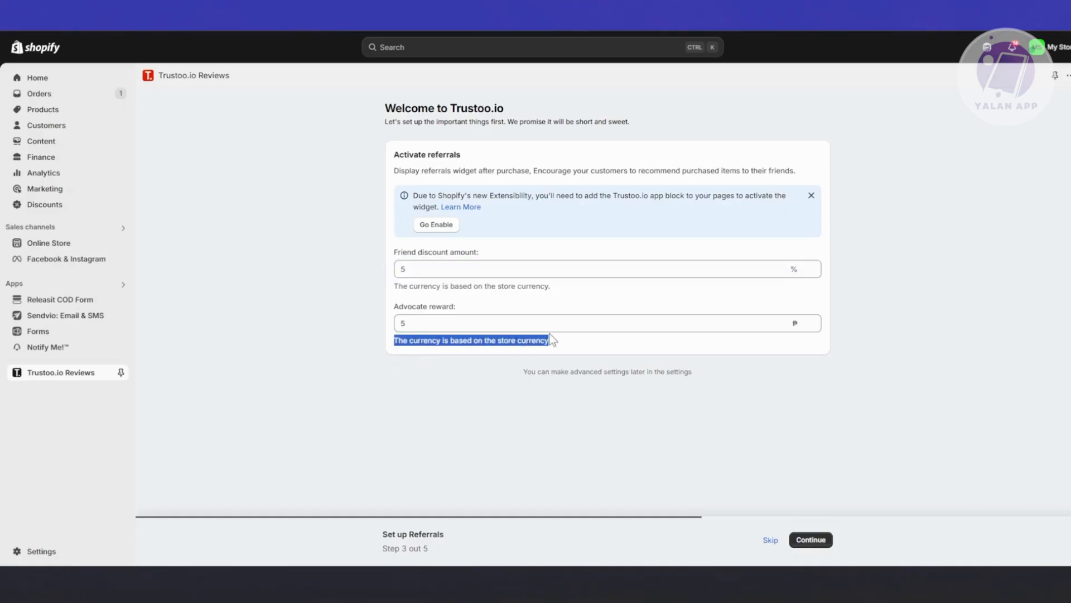
click(607, 323)
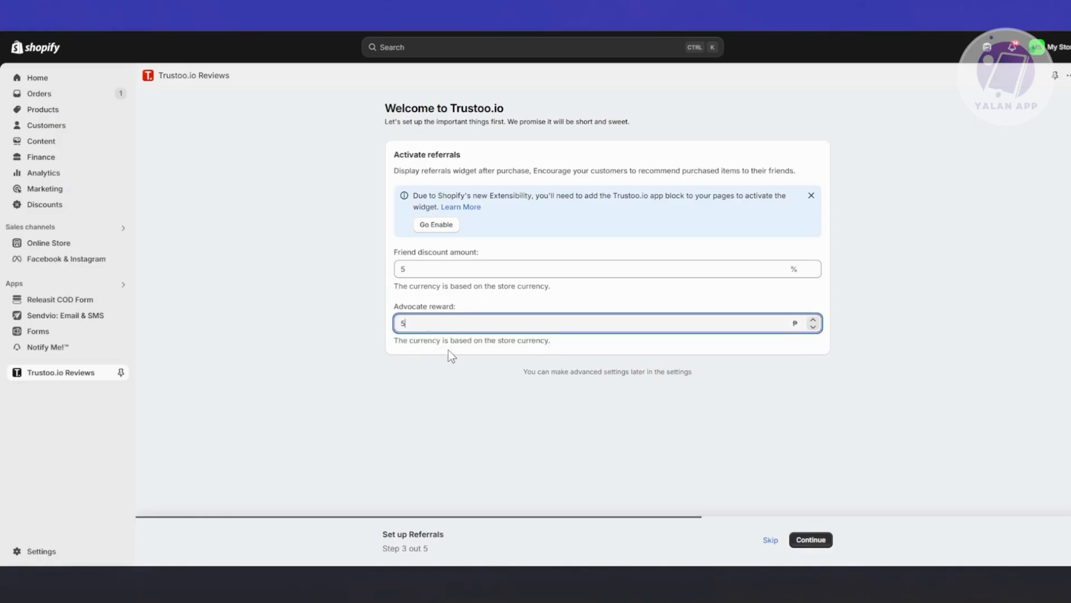
click(747, 345)
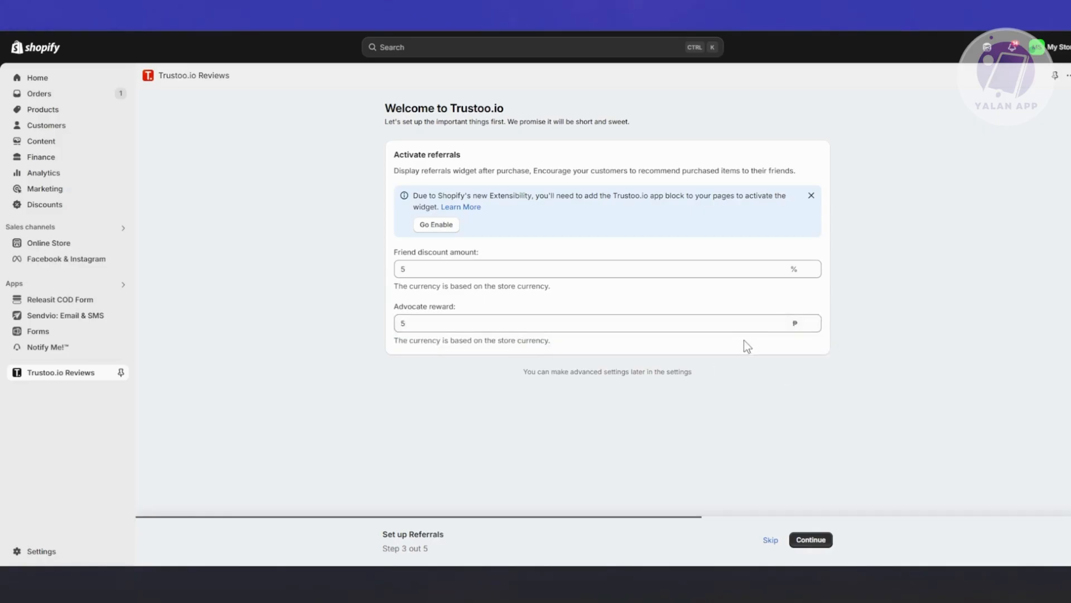
mouse_move(810, 323)
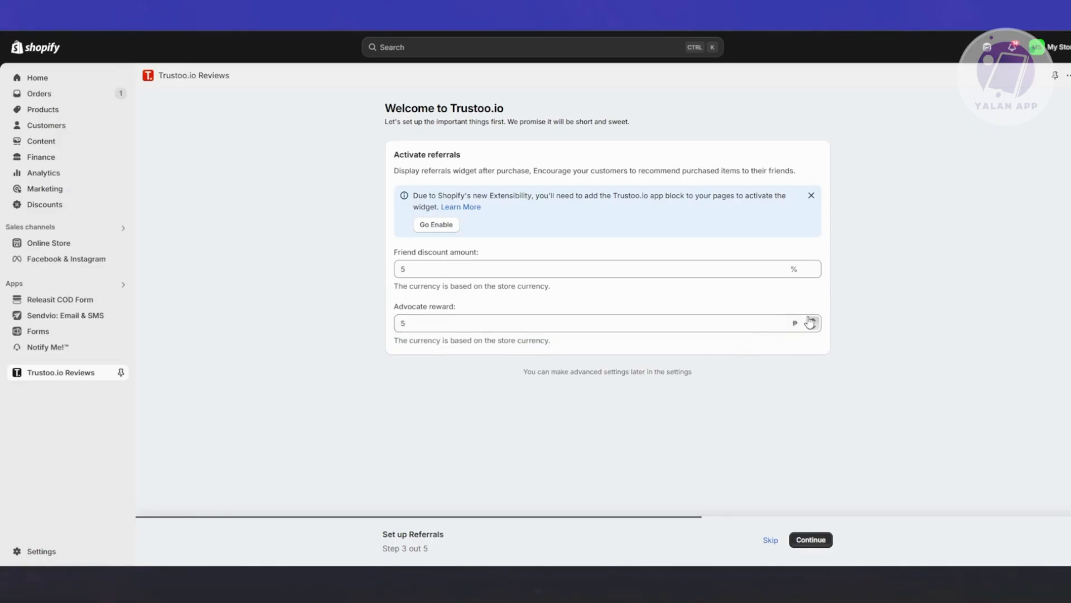
mouse_move(788, 312)
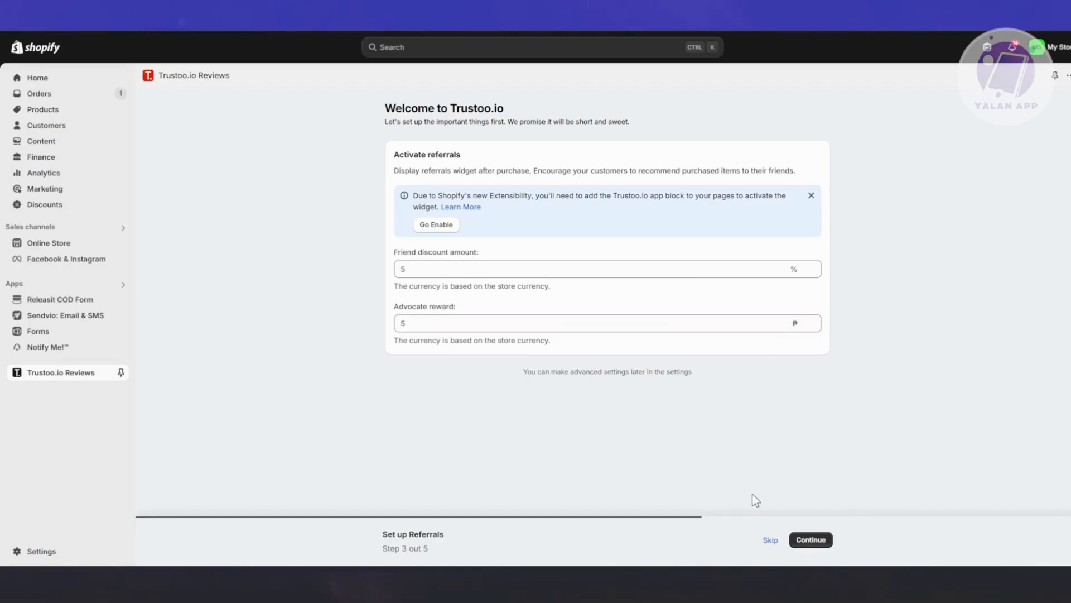
click(811, 540)
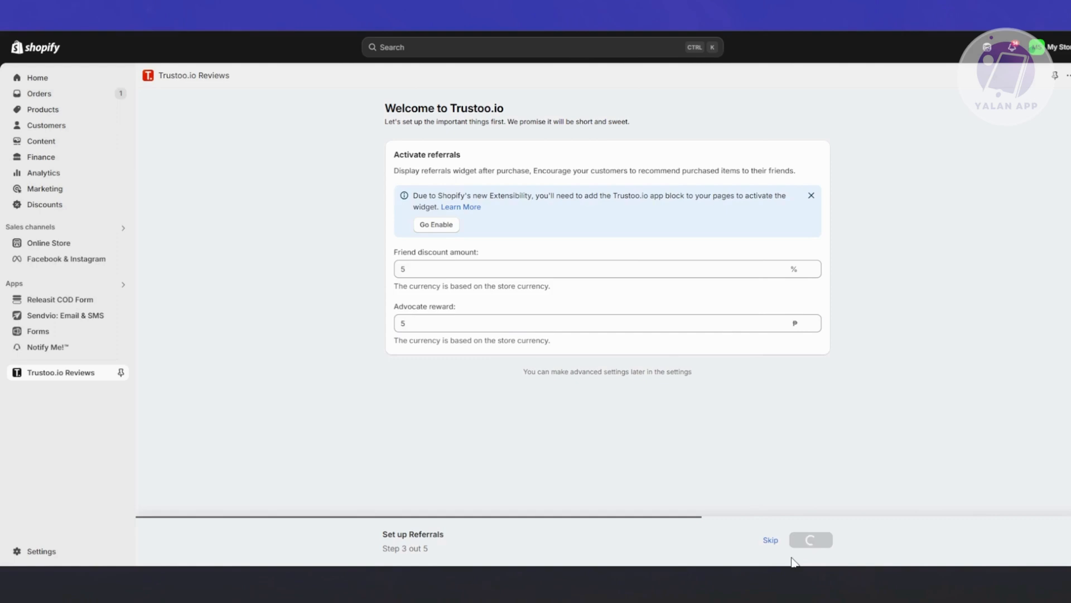
click(810, 539)
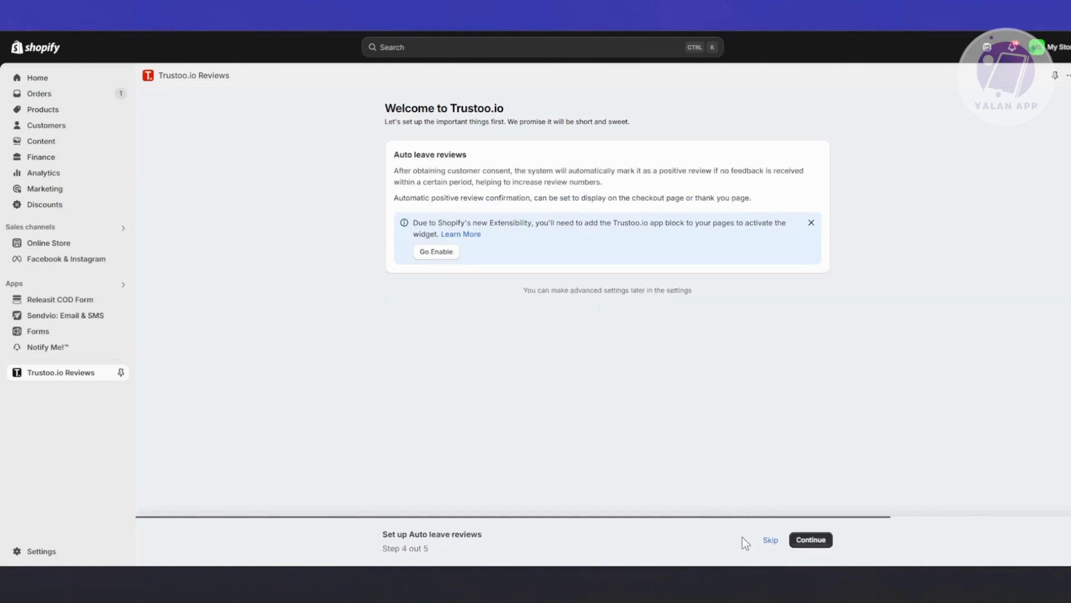
mouse_move(404, 320)
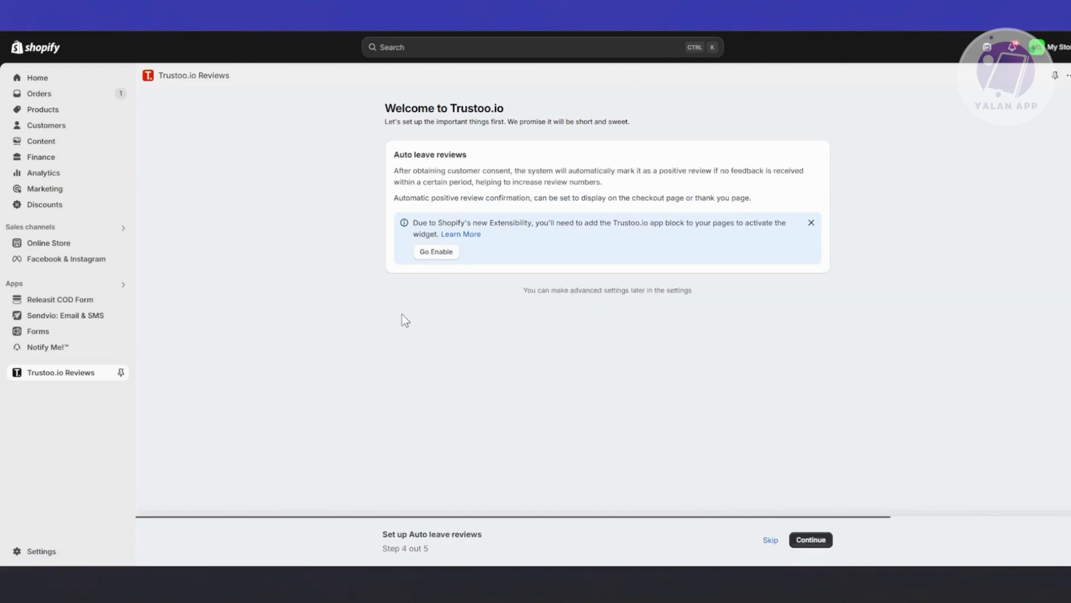
mouse_move(676, 276)
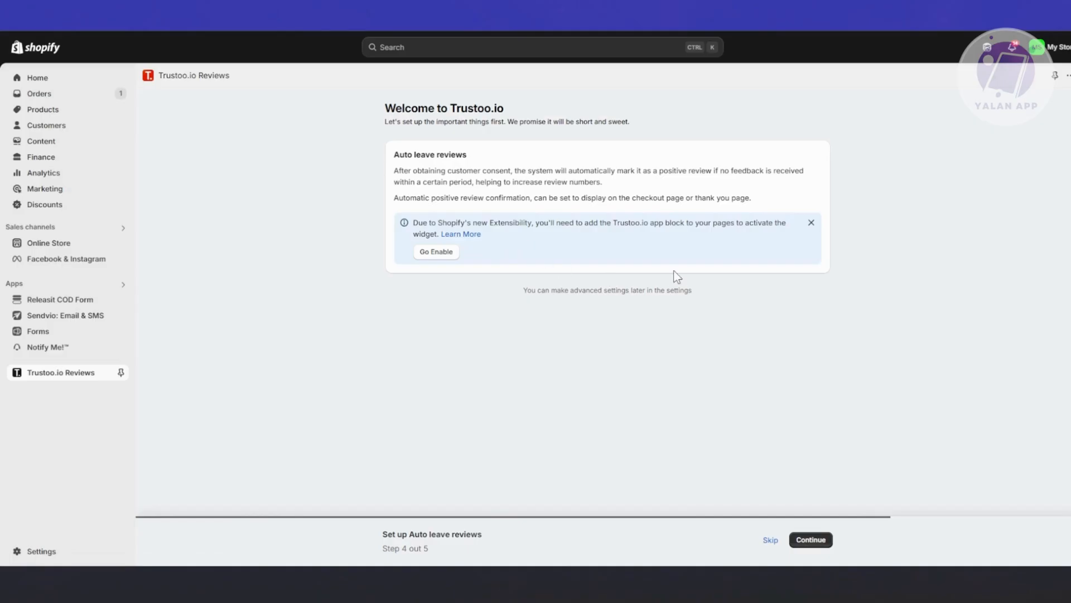
mouse_move(768, 241)
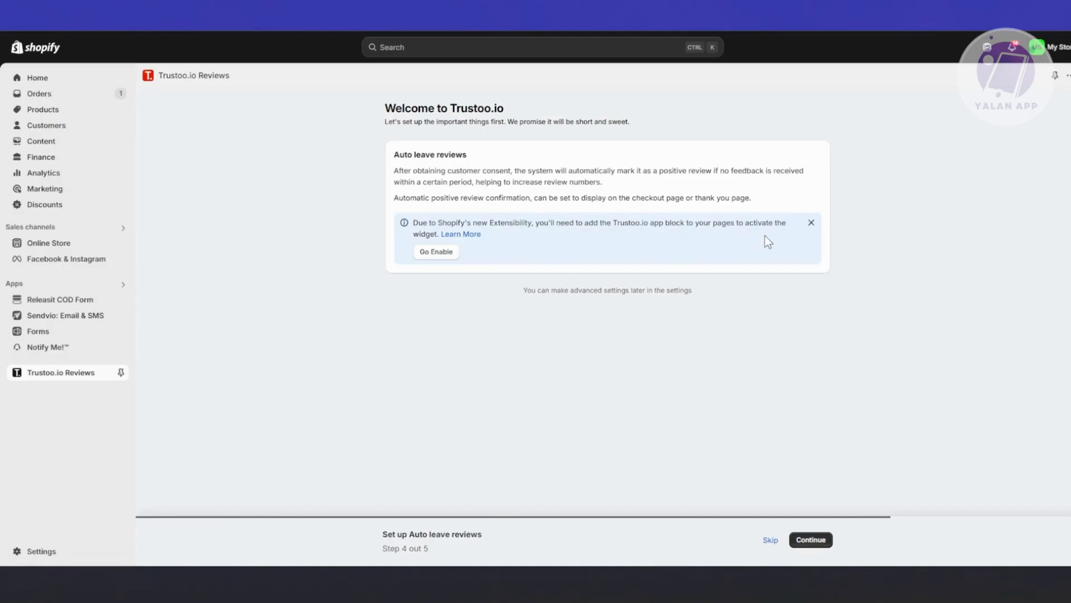
mouse_move(465, 350)
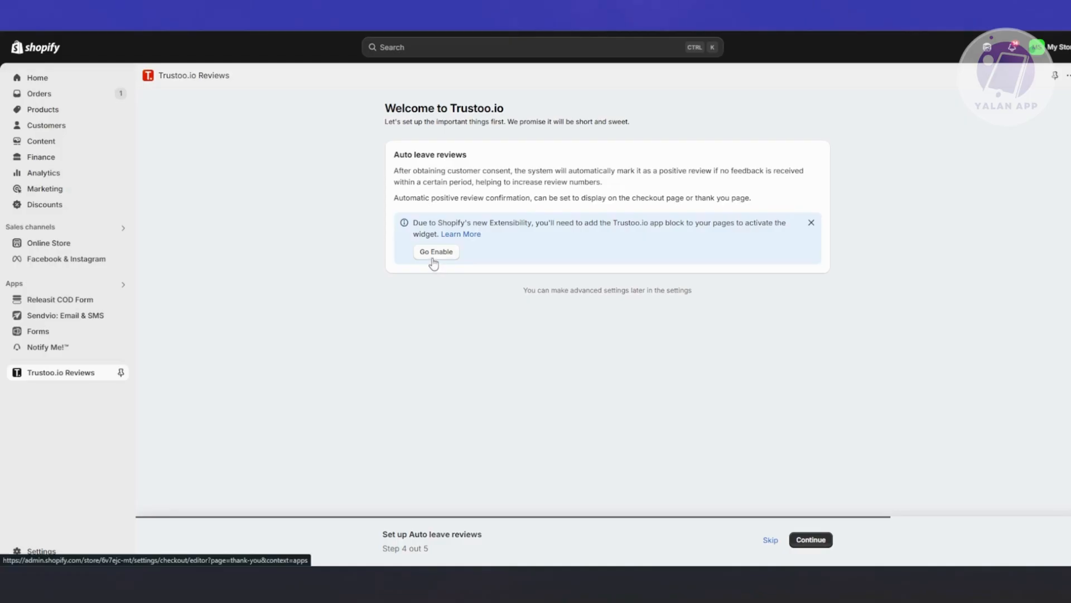
Choose Go Enable on the Auto leave reviews notice to reach the Thank you page editor
click(436, 252)
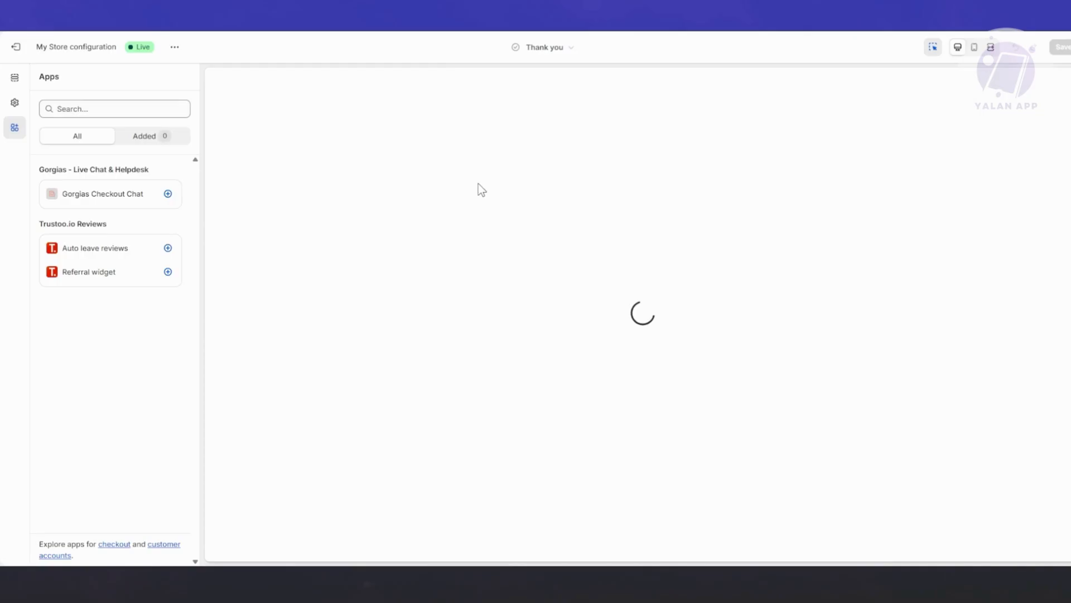
mouse_move(201, 251)
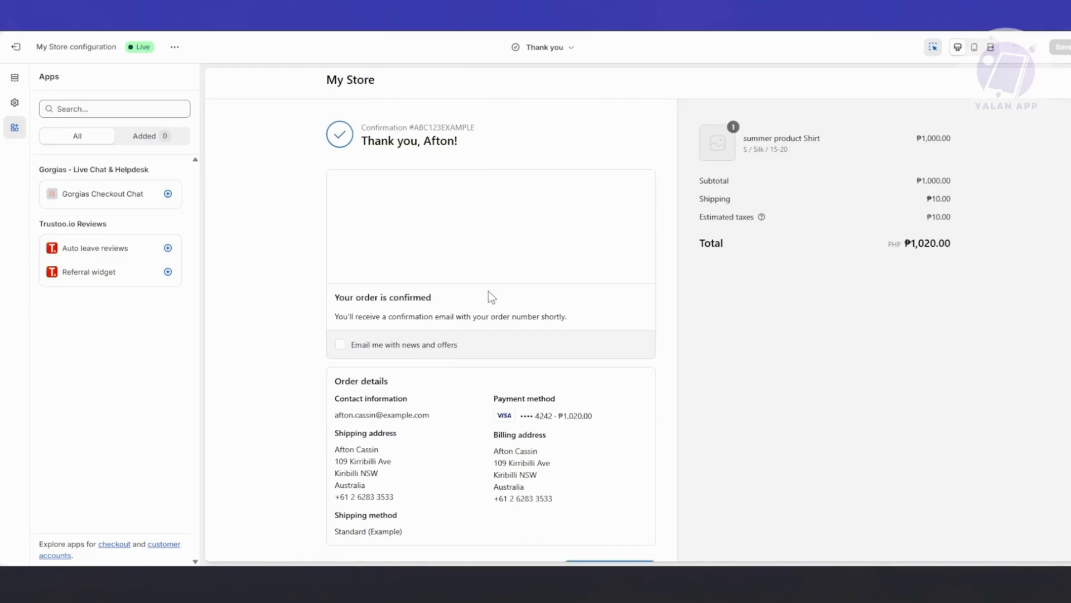
Place Referral widget and Auto leave reviews blocks on the Thank you page, then exit
scroll(down, 3)
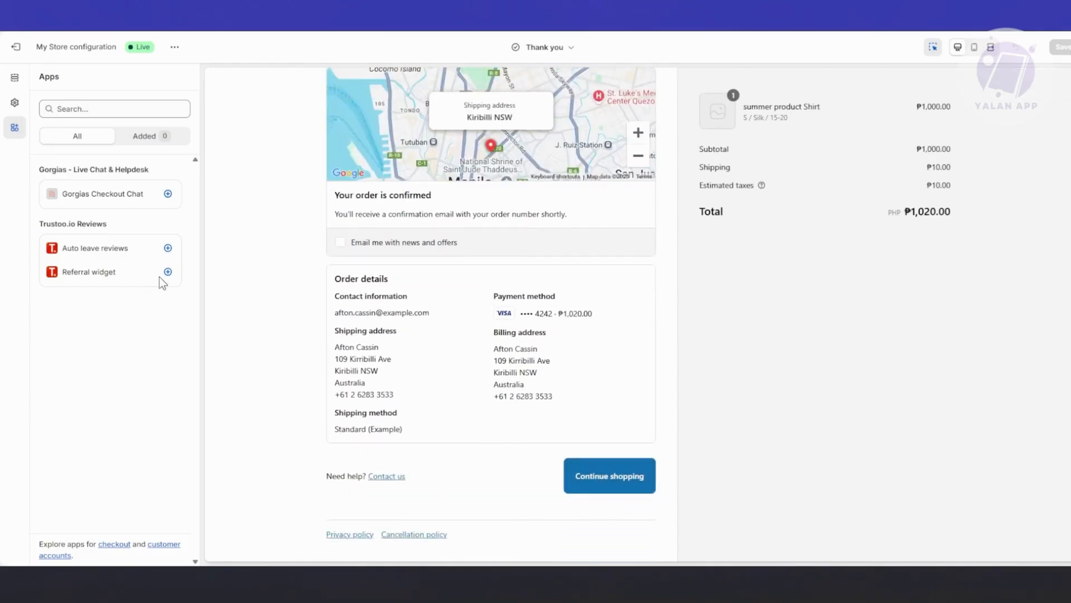
click(168, 272)
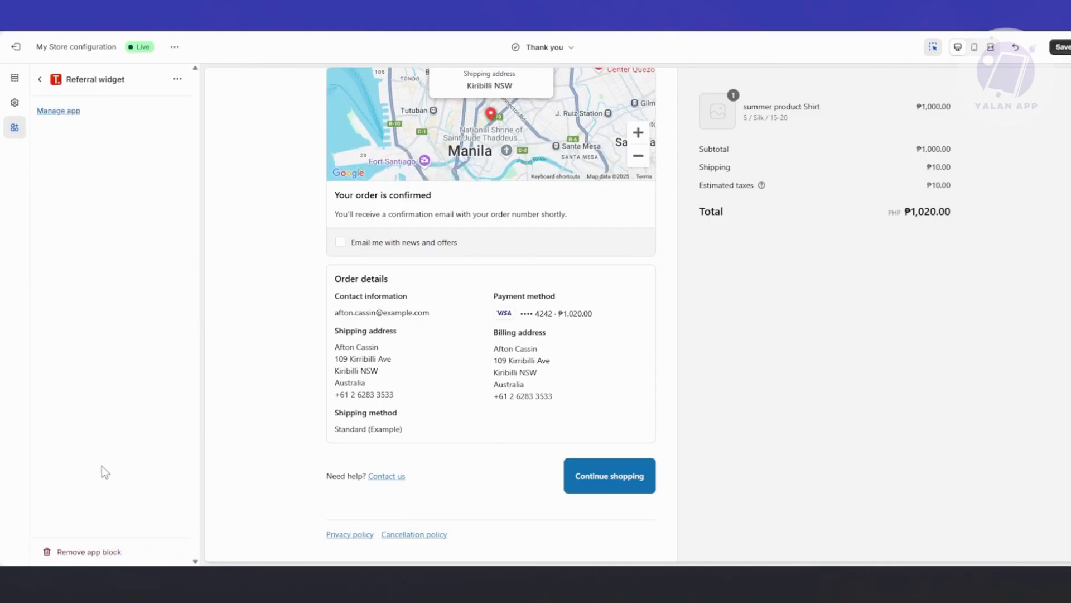
click(40, 78)
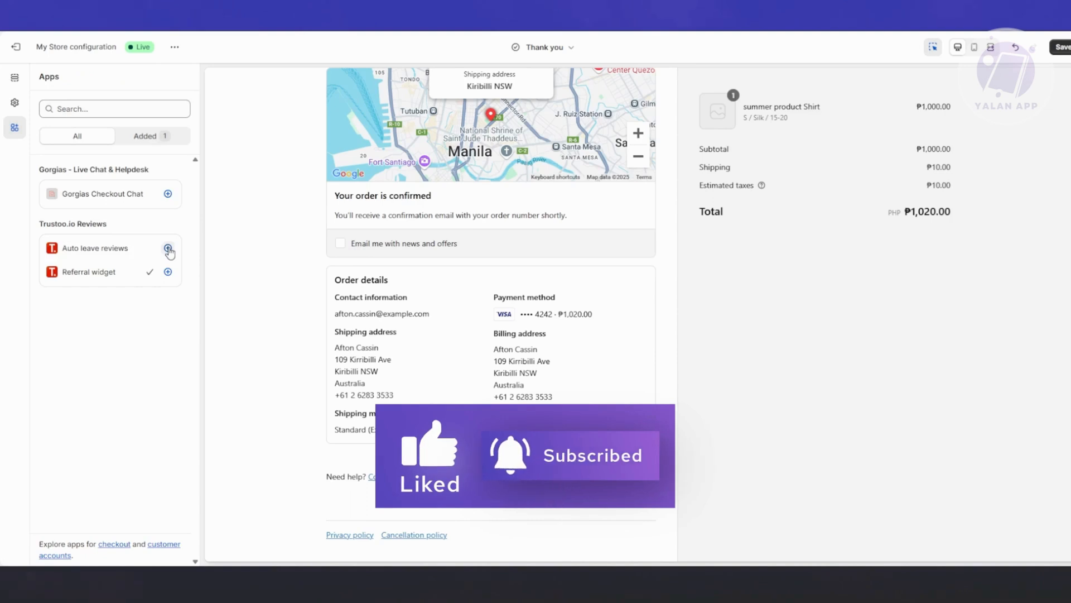
click(168, 247)
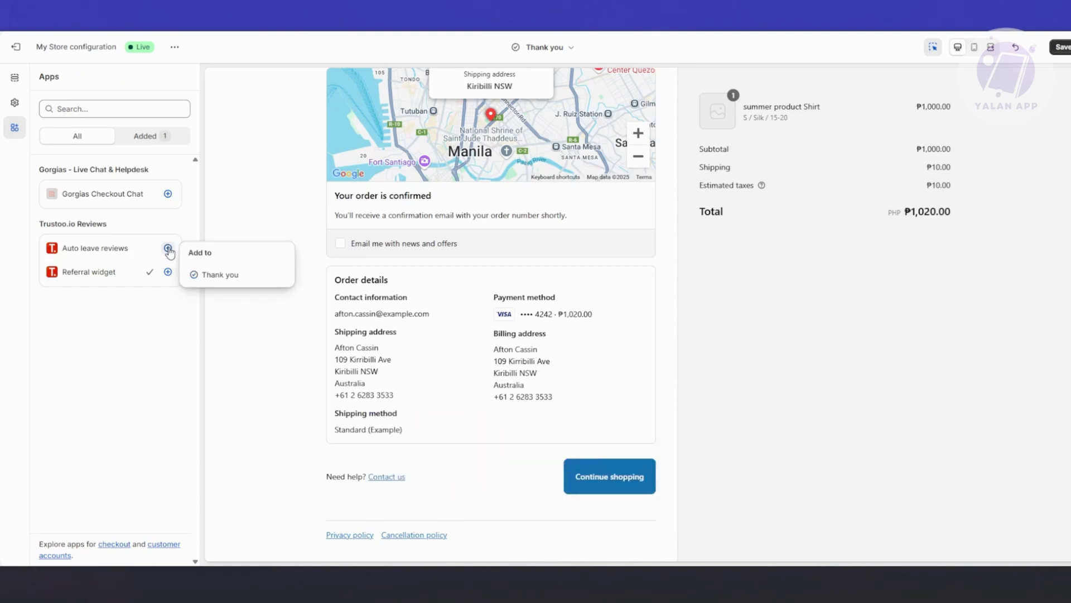
click(220, 274)
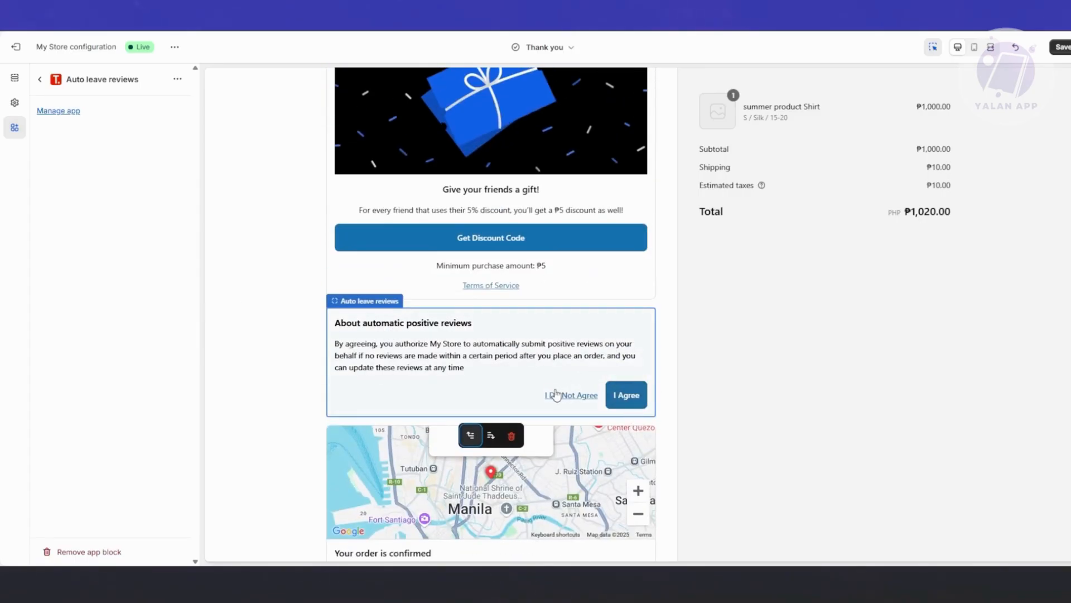
scroll(down, 3)
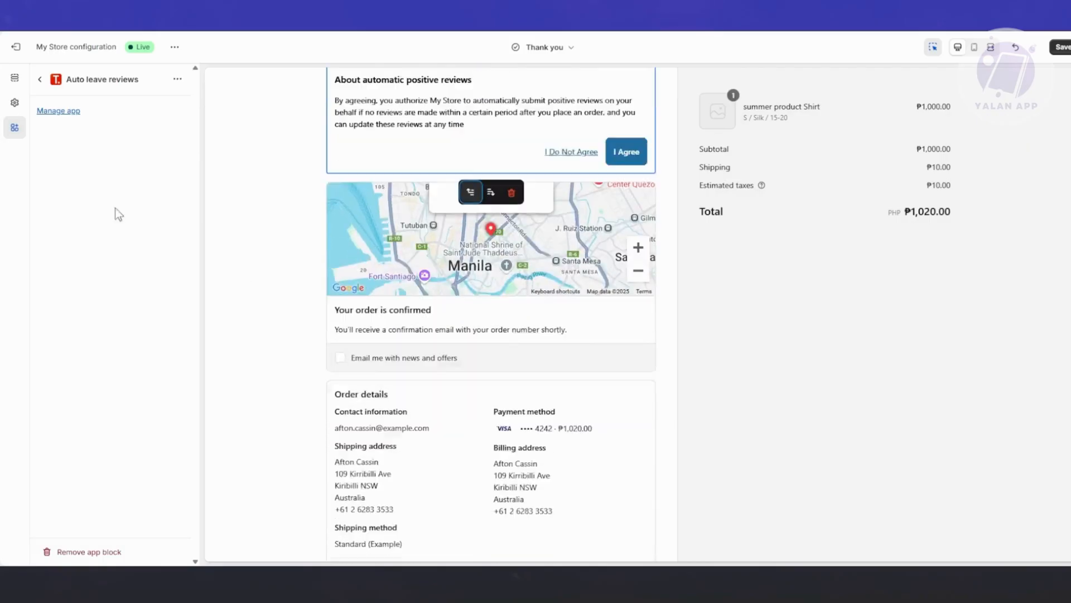
click(40, 78)
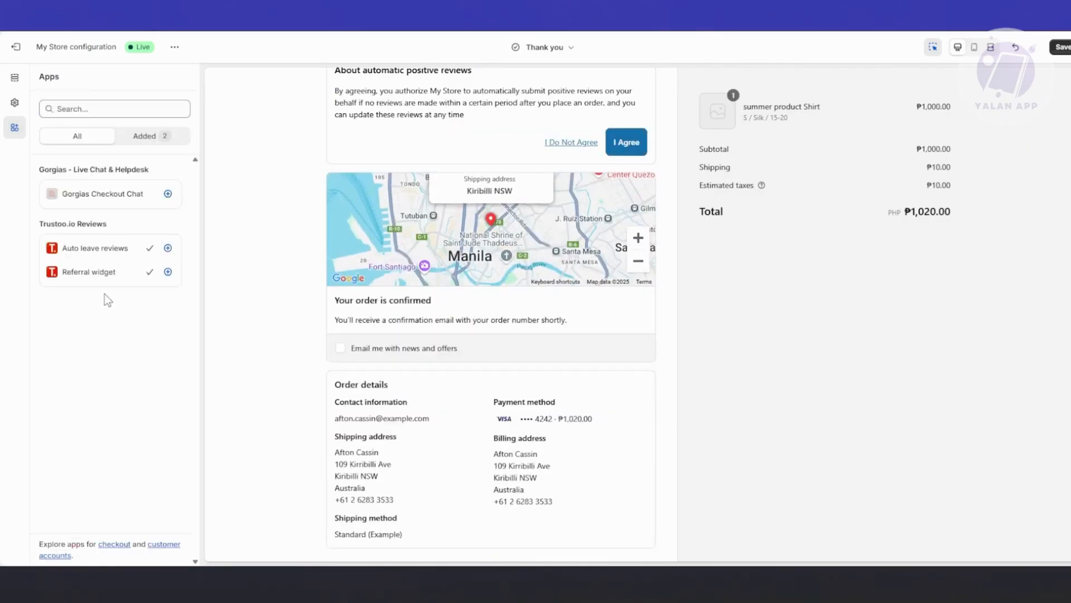
click(152, 137)
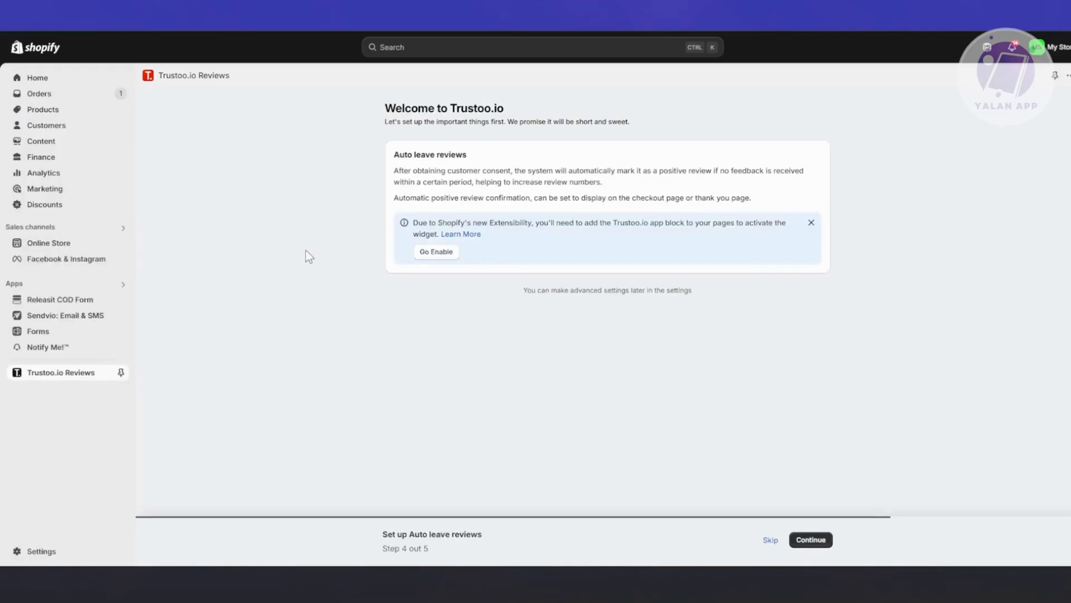
Toggle on the Trustoo Product Reviews app embed in Dawn, dismiss the alert, and save
click(810, 540)
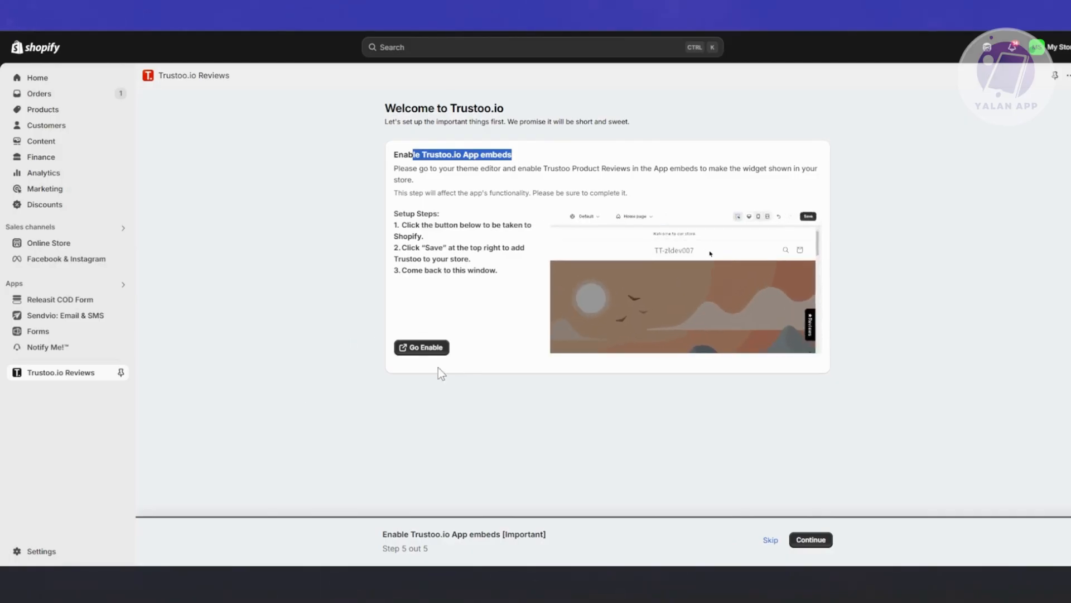
click(421, 347)
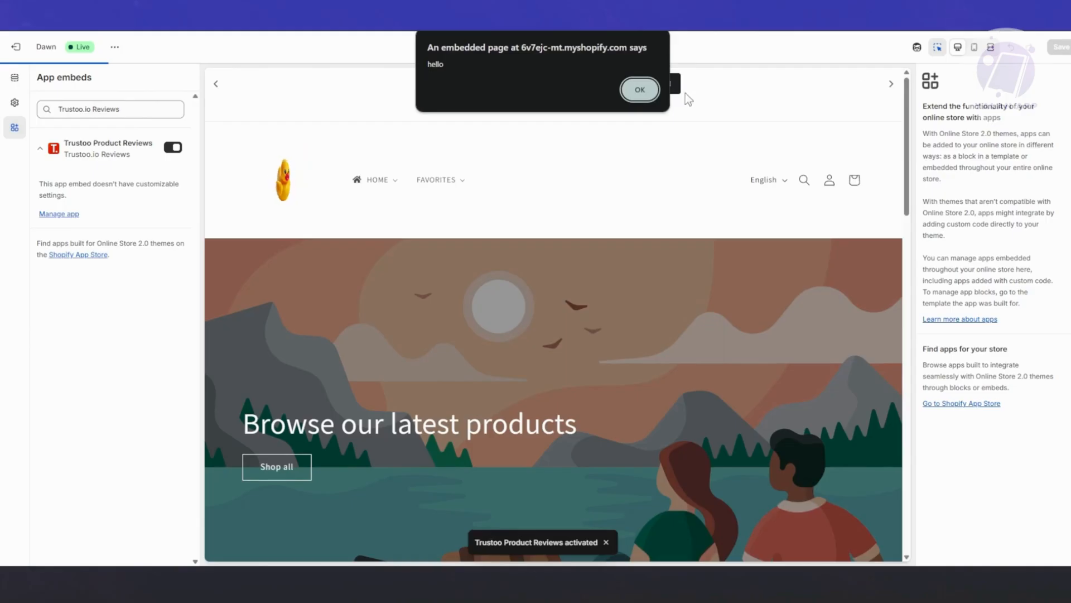
click(639, 90)
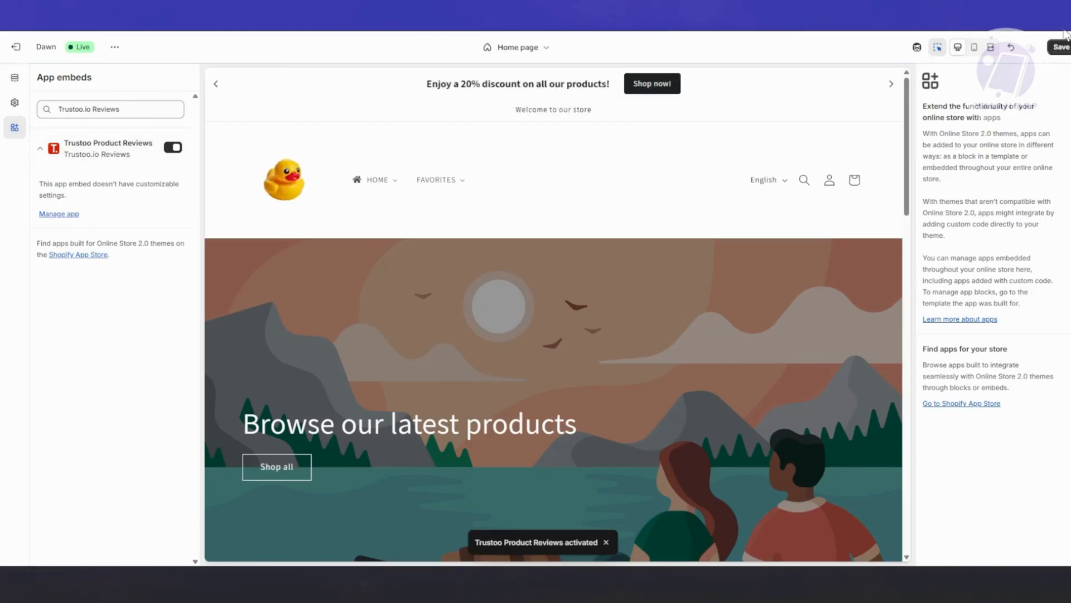
click(1064, 47)
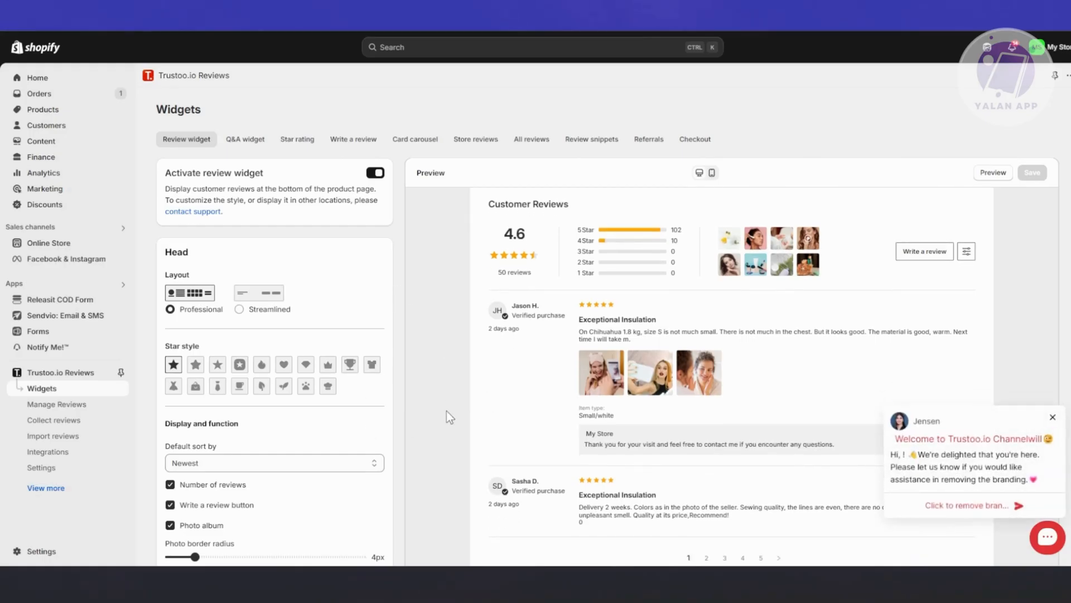
mouse_move(448, 402)
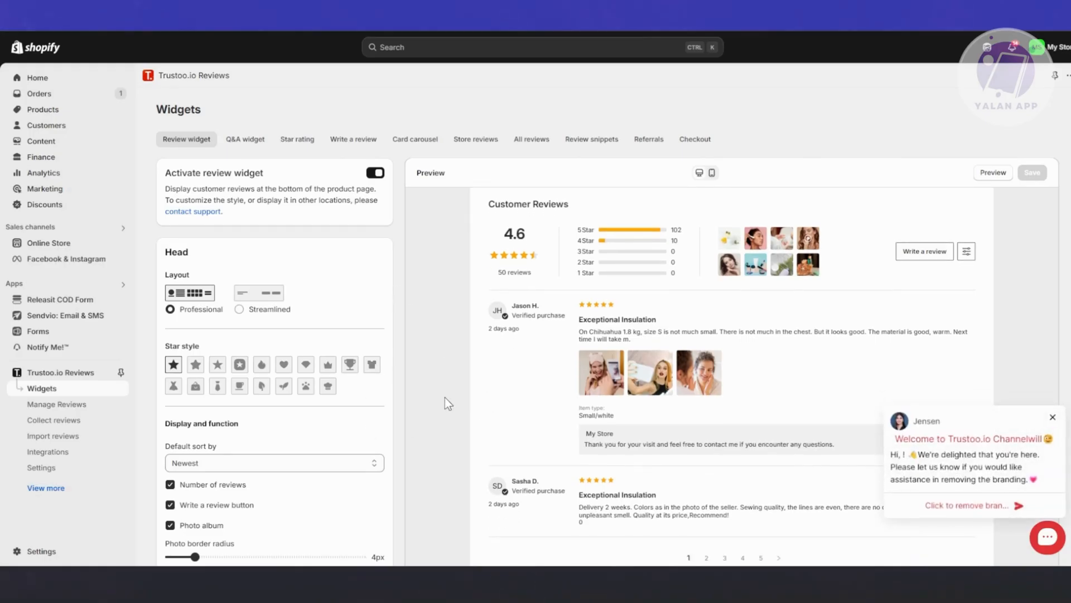
mouse_move(419, 378)
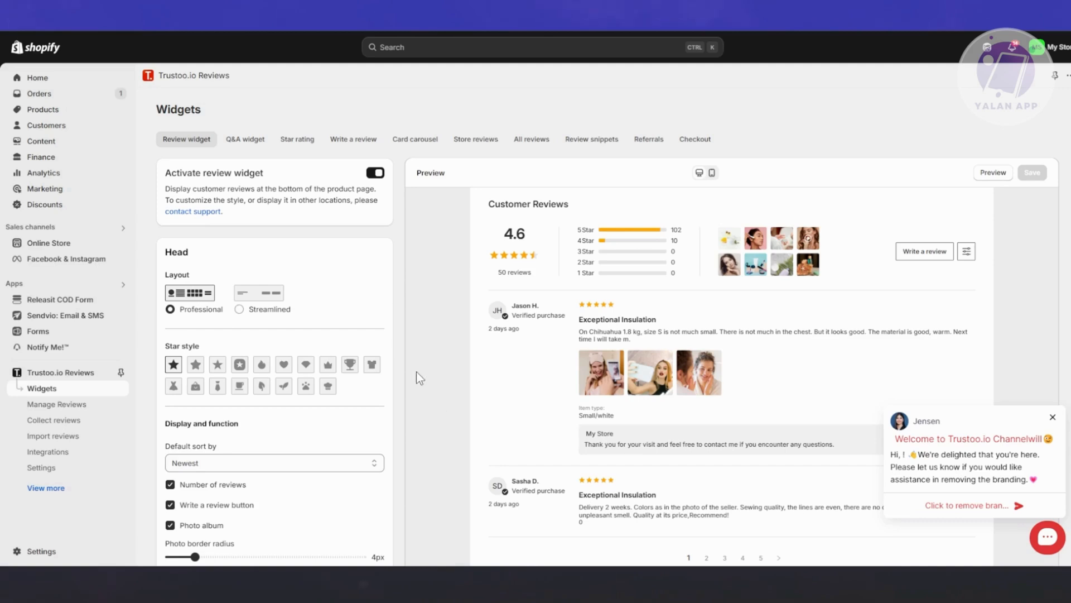
click(239, 309)
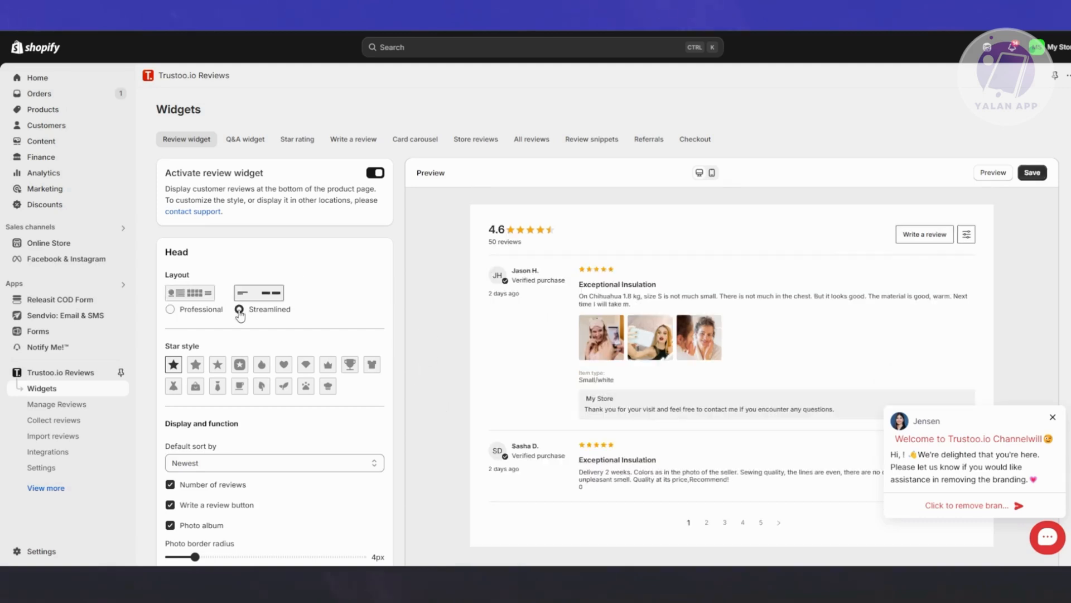
click(169, 309)
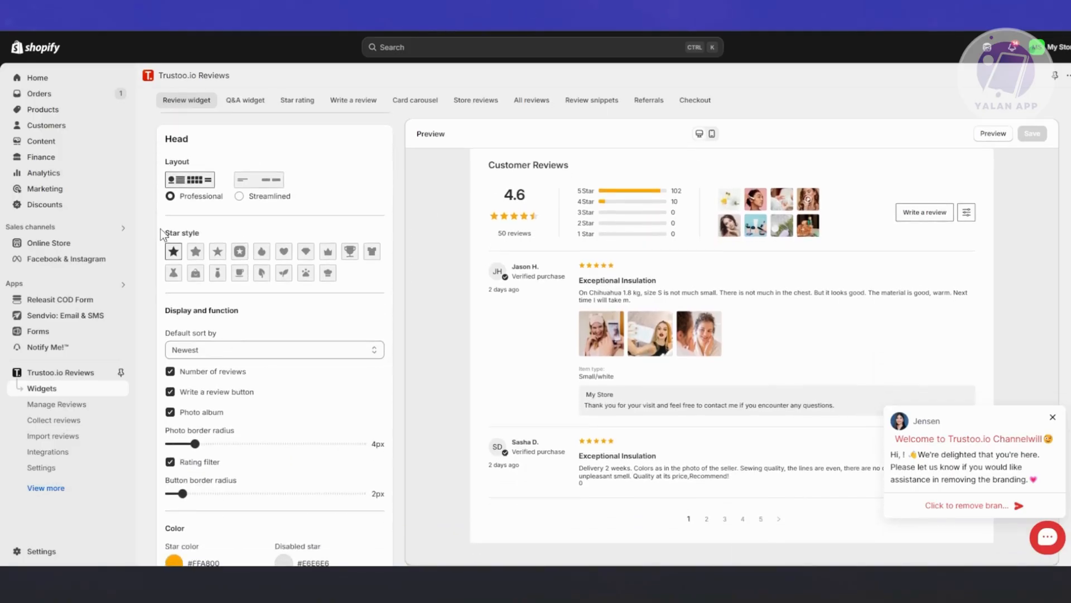
scroll(down, 3)
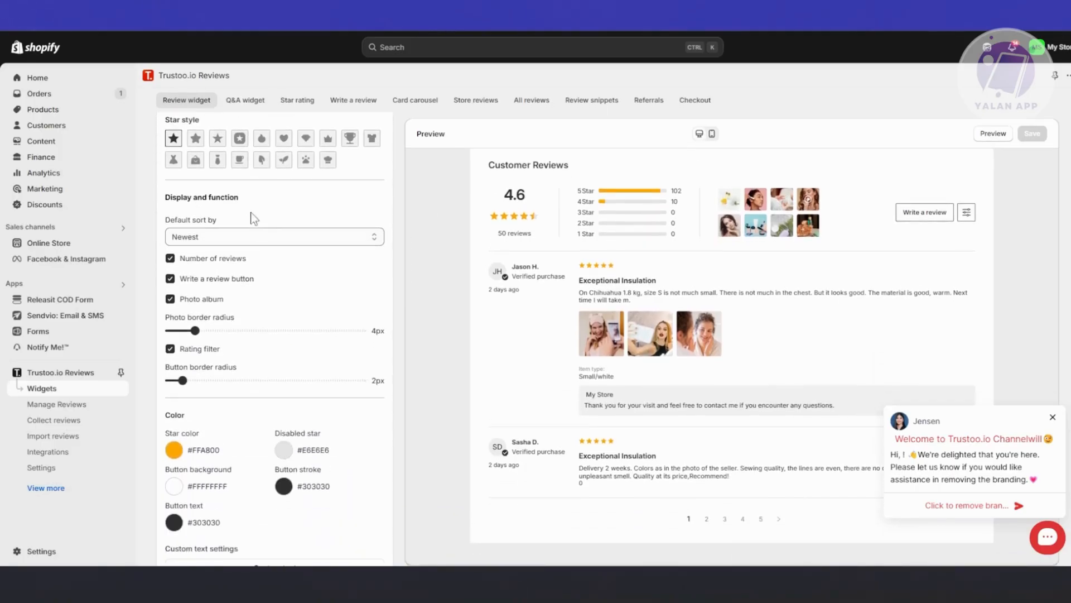
scroll(down, 3)
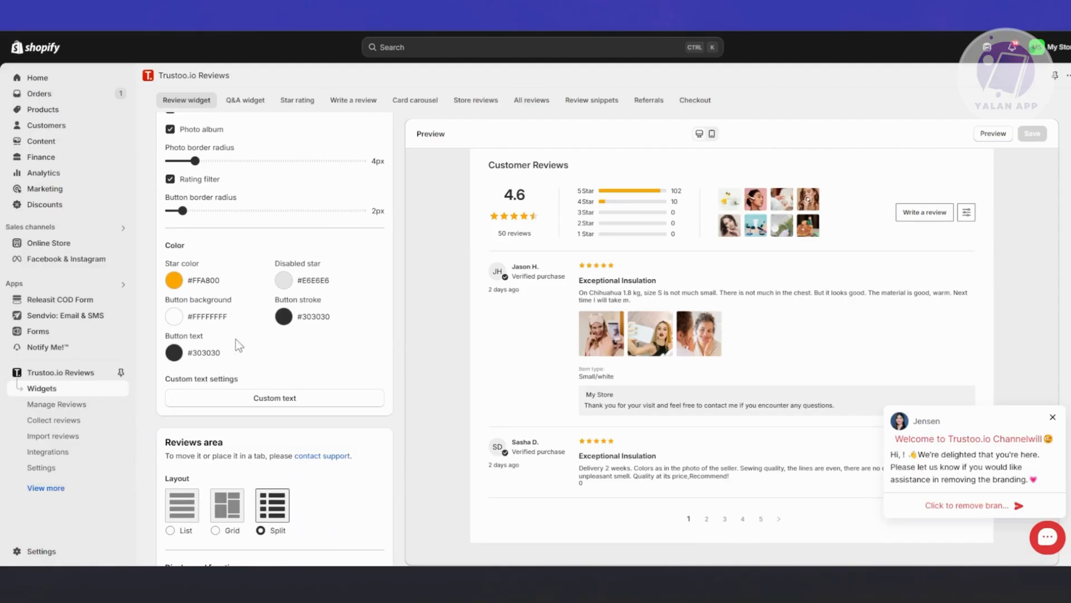
scroll(down, 3)
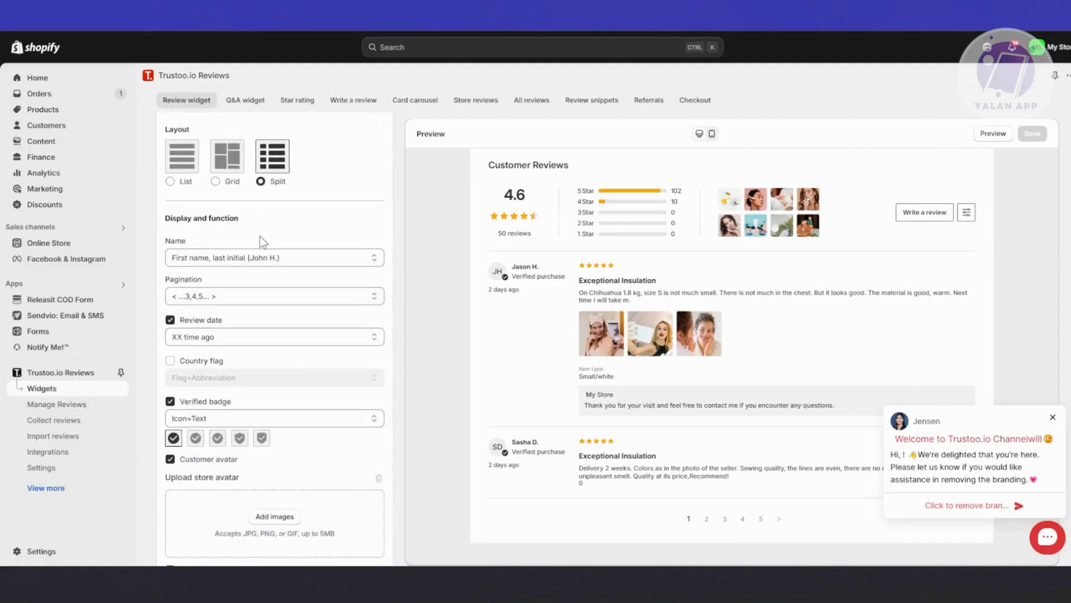
scroll(down, 3)
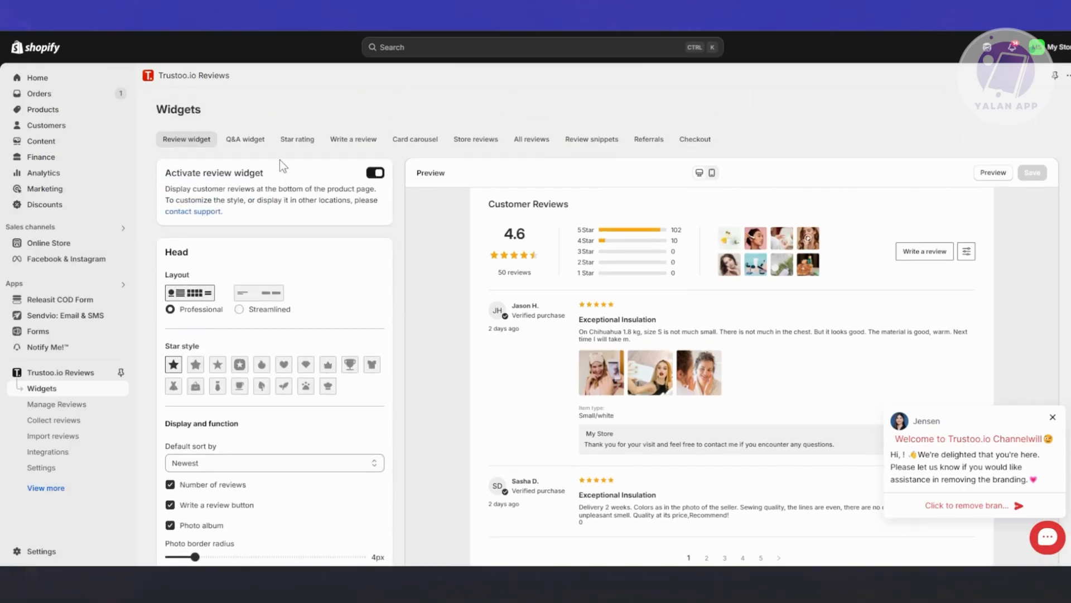
Browse the Q&A and star rating widgets, then view the Write a review settings
click(245, 139)
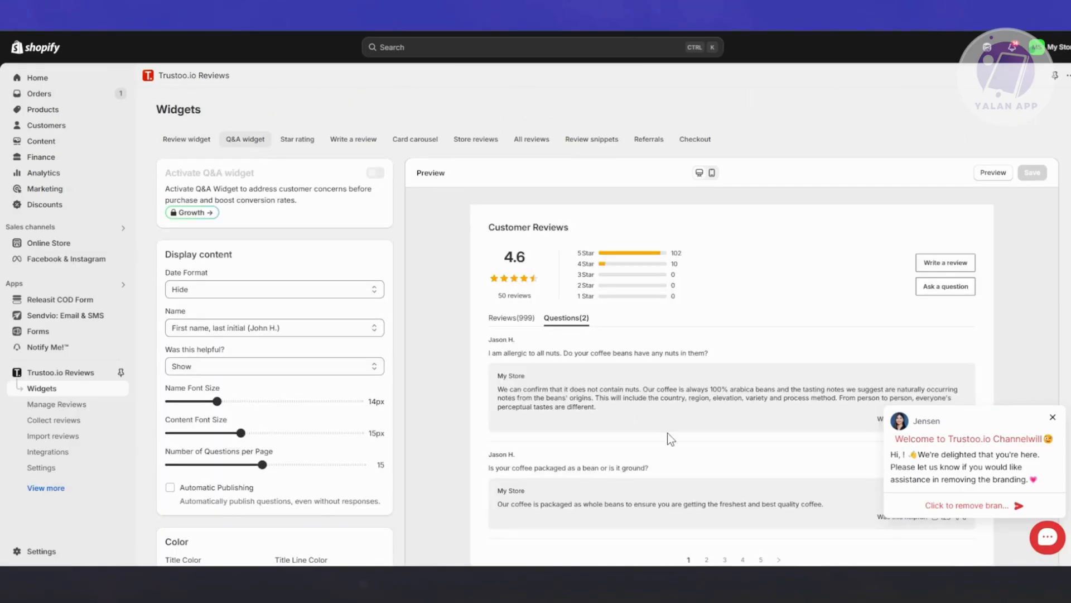
scroll(down, 3)
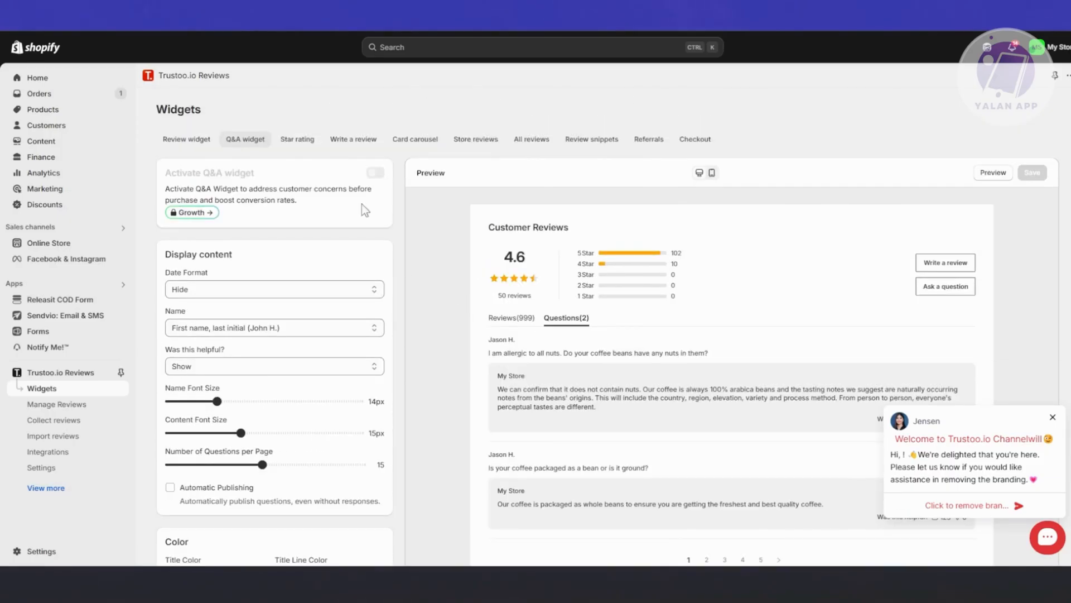
click(297, 139)
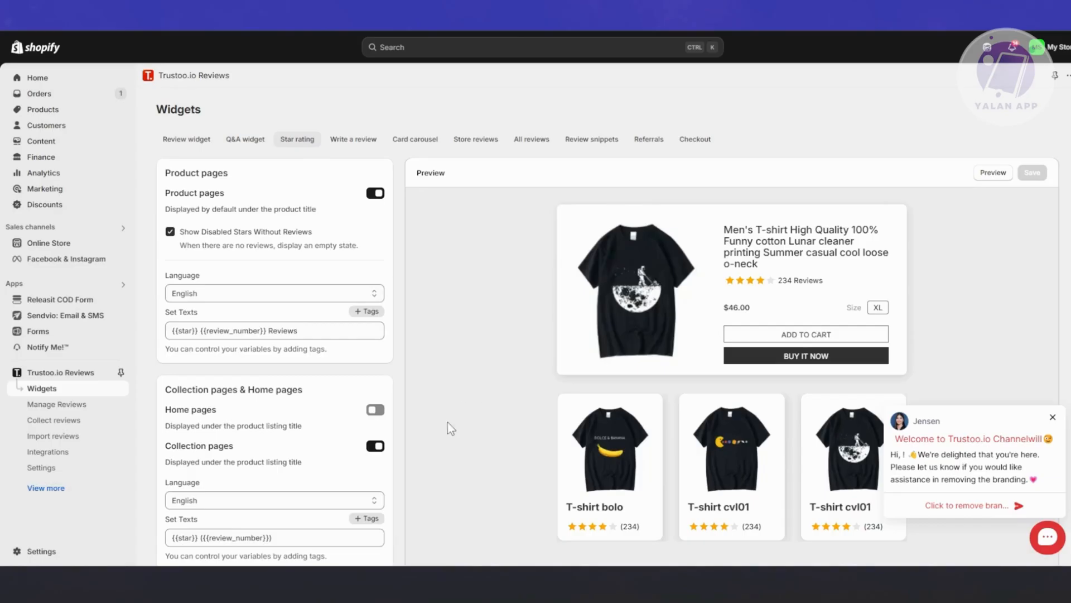
mouse_move(387, 171)
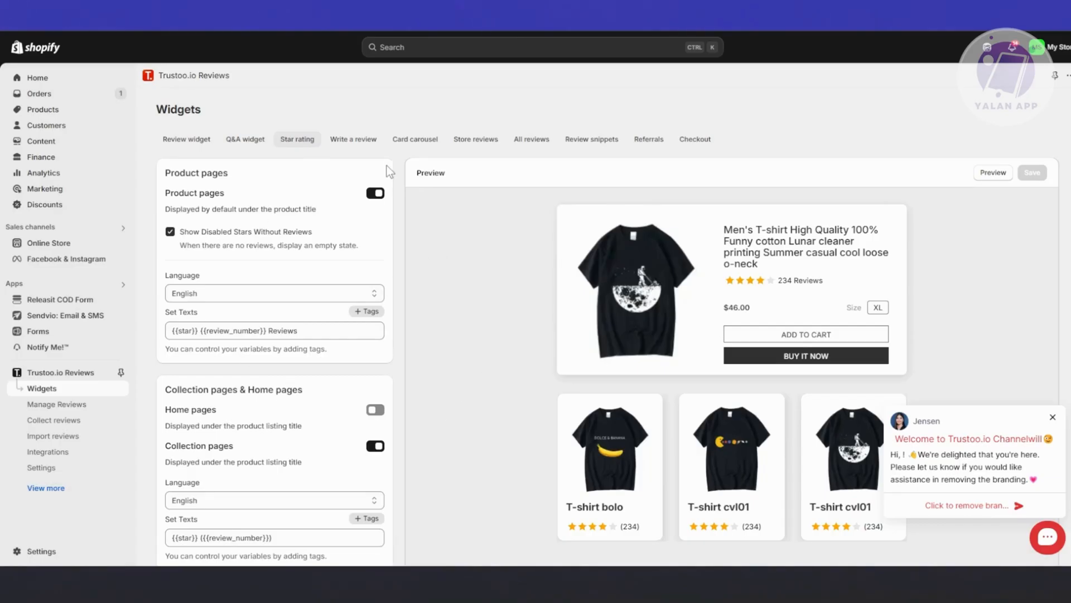
click(353, 139)
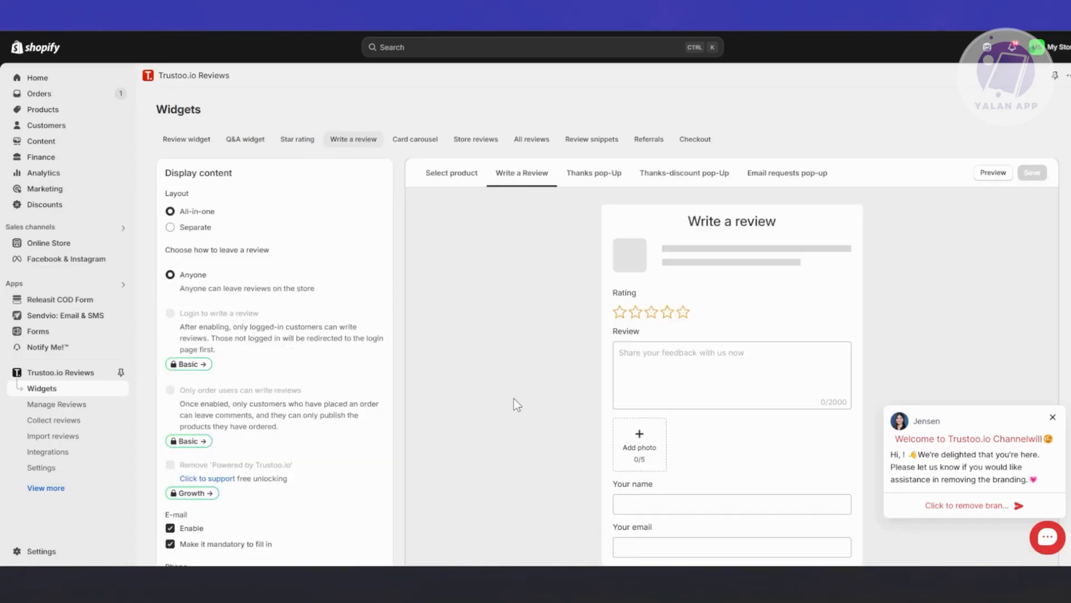
mouse_move(536, 411)
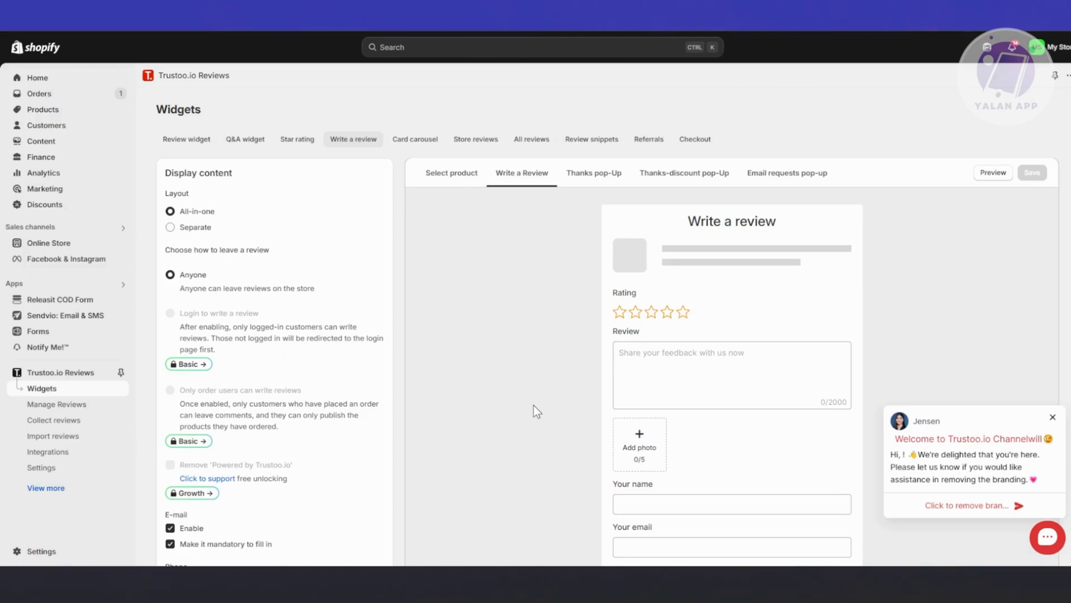
scroll(down, 3)
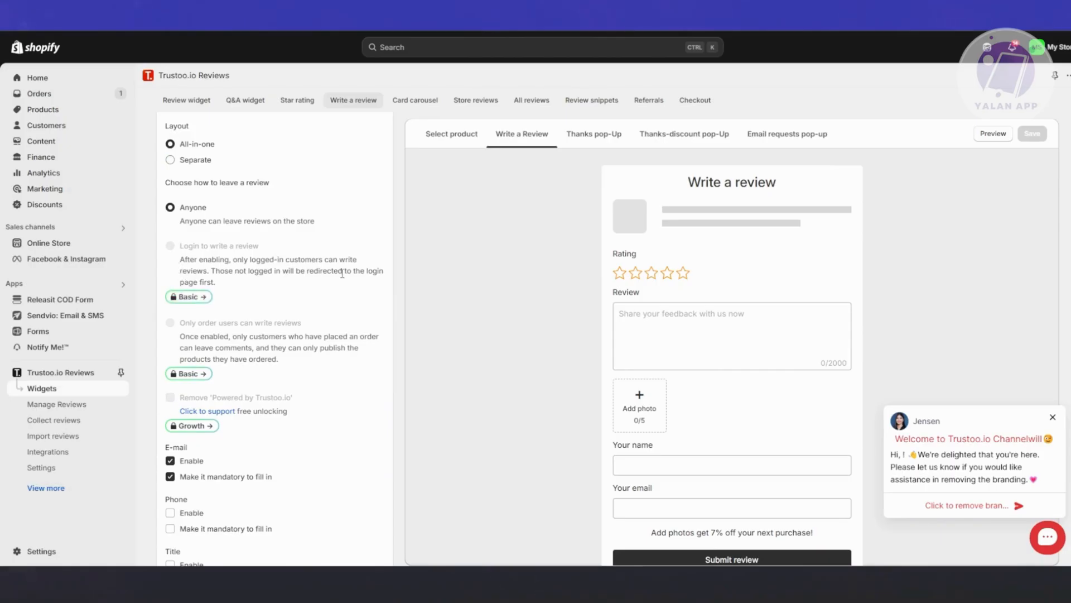
mouse_move(110, 406)
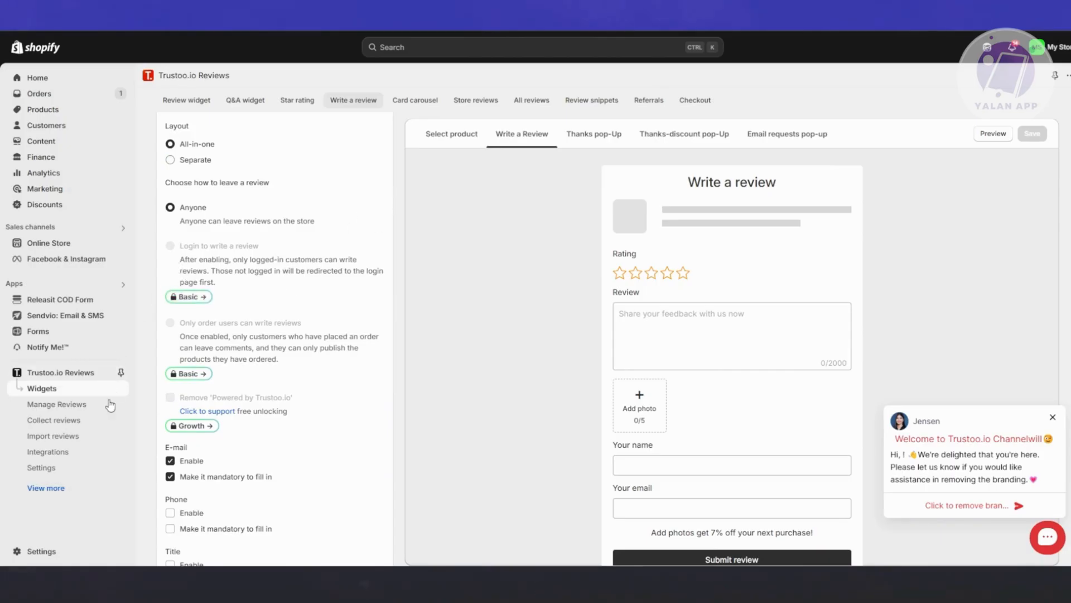
mouse_move(54, 420)
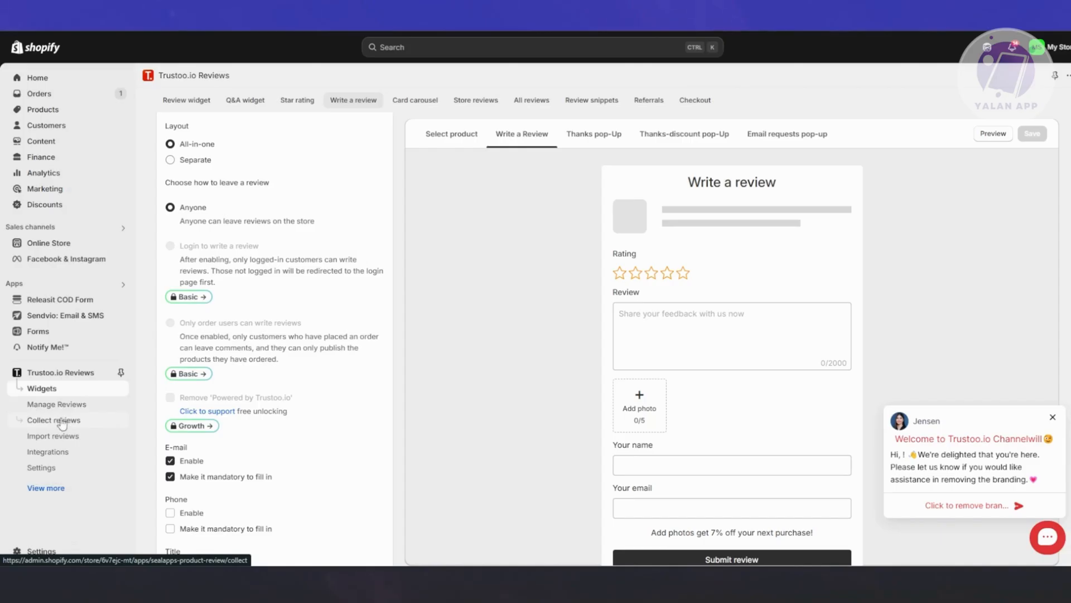
Browse Collect reviews' discount and auto reviews sections, then customize the Checkout page
click(57, 404)
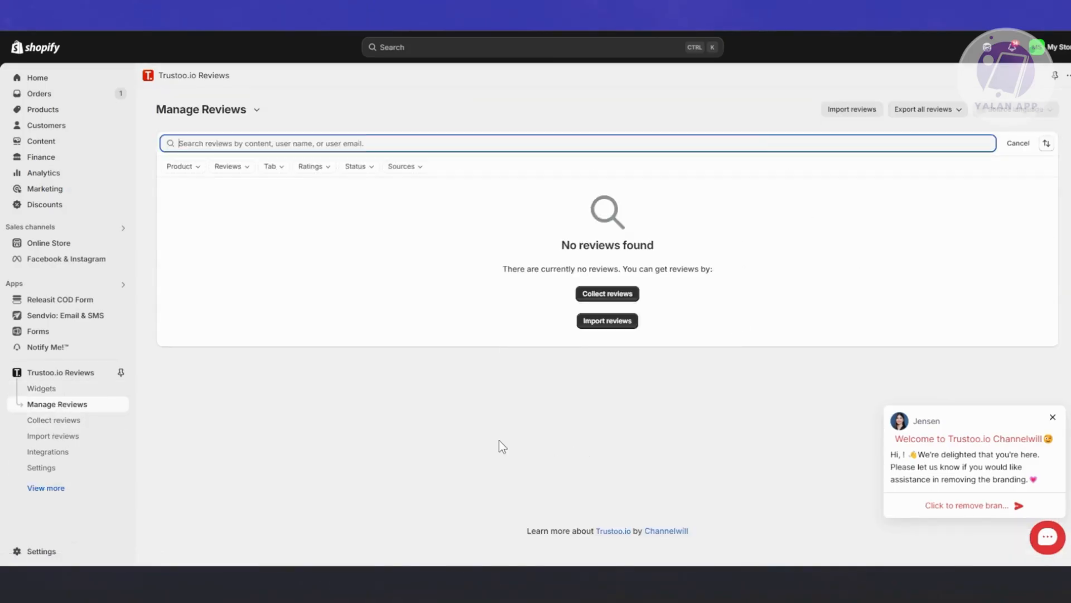
mouse_move(81, 436)
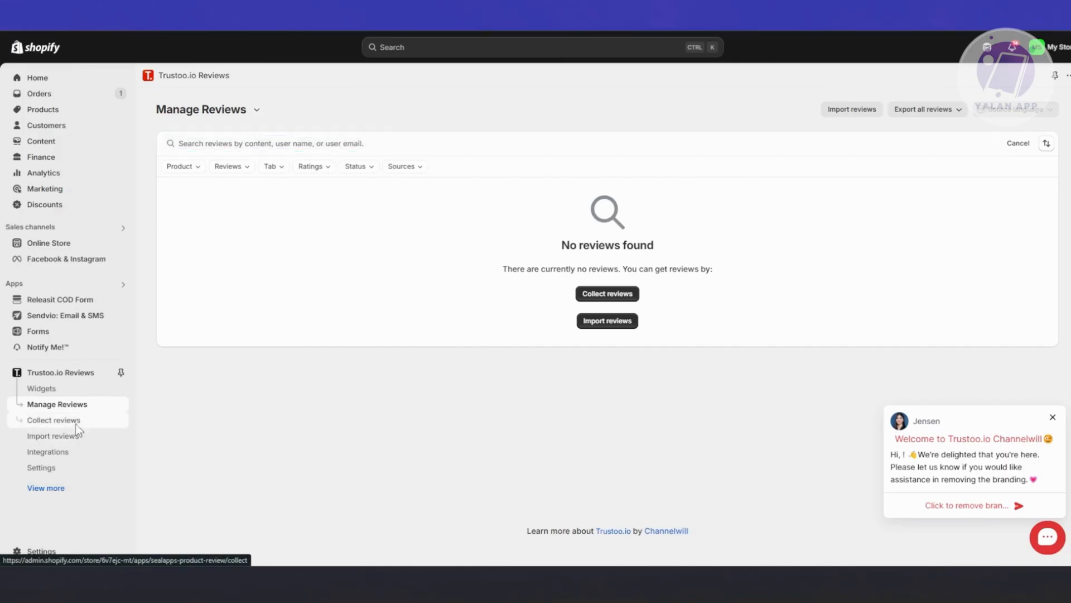
click(54, 419)
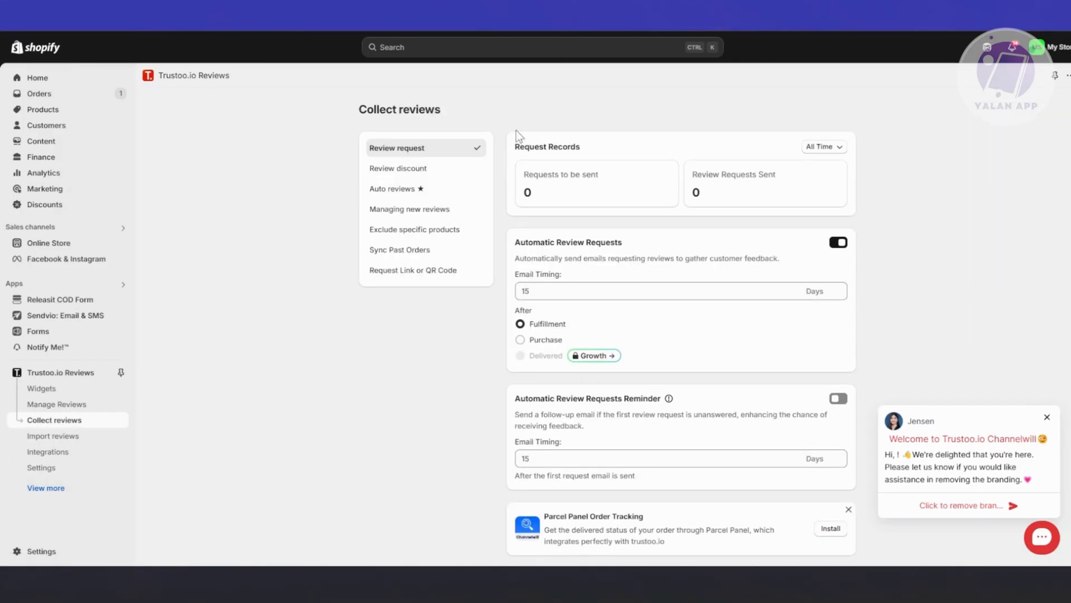
click(398, 168)
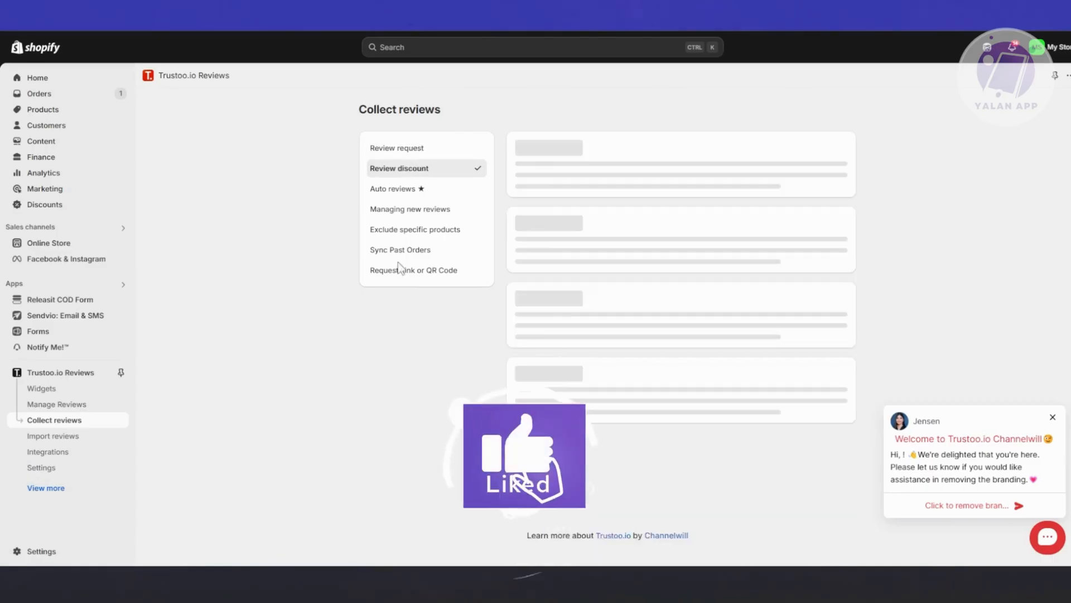
click(395, 189)
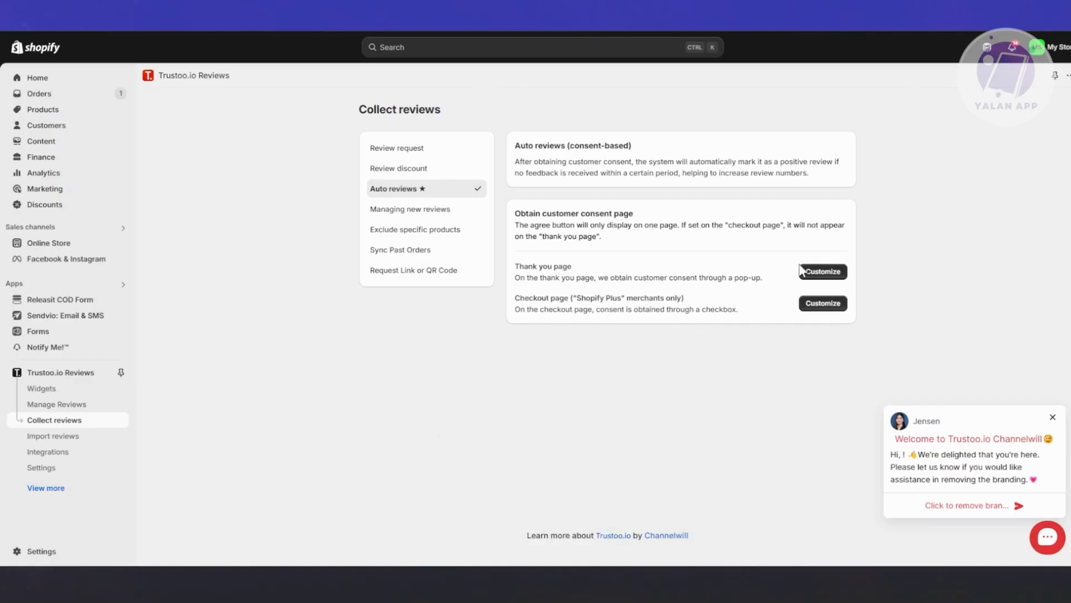
mouse_move(631, 314)
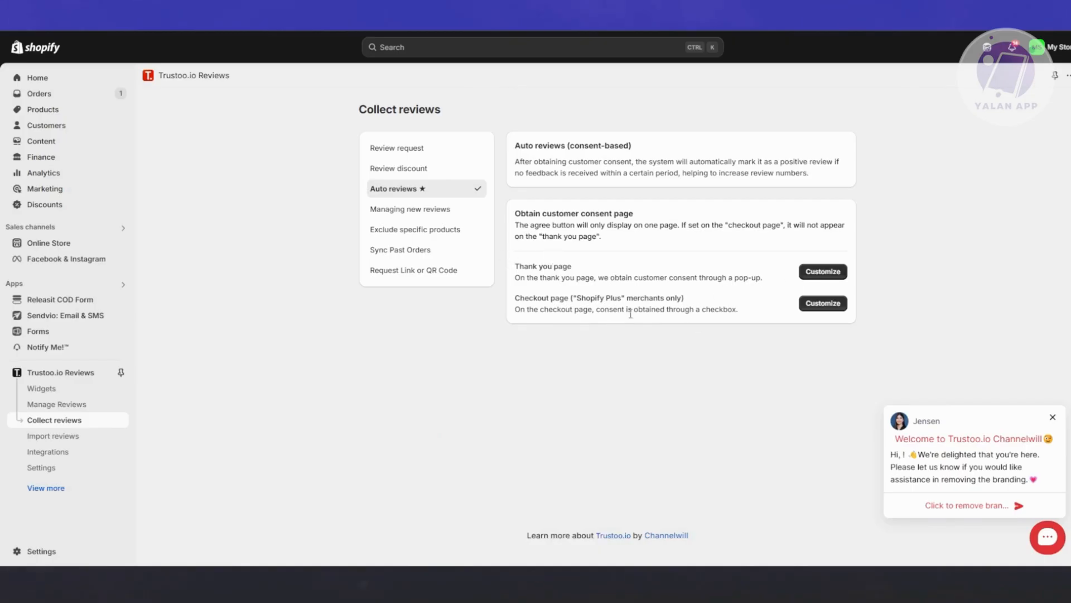
click(823, 303)
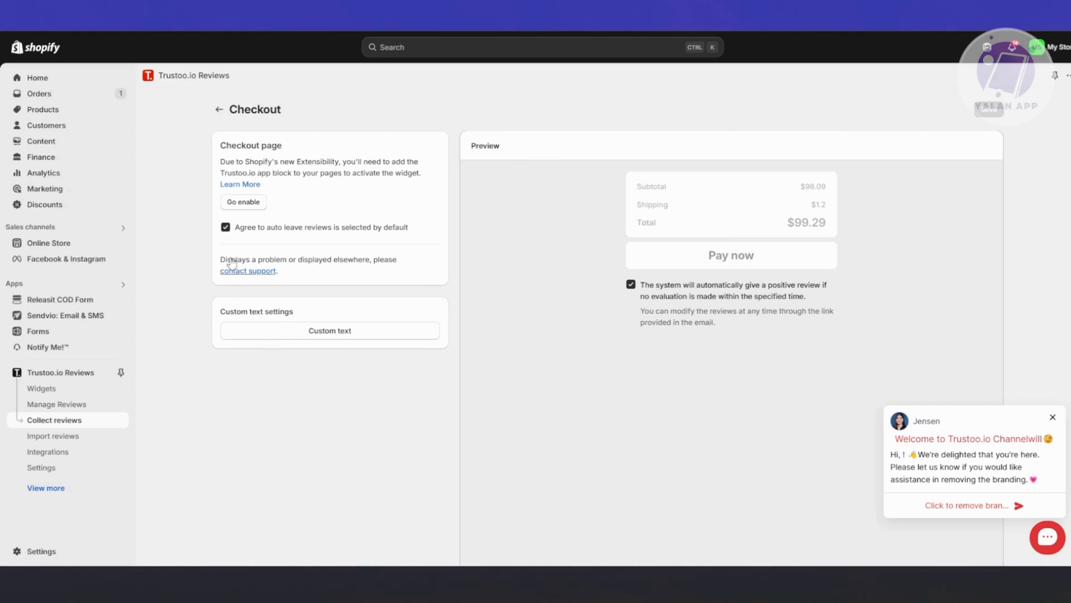
click(243, 202)
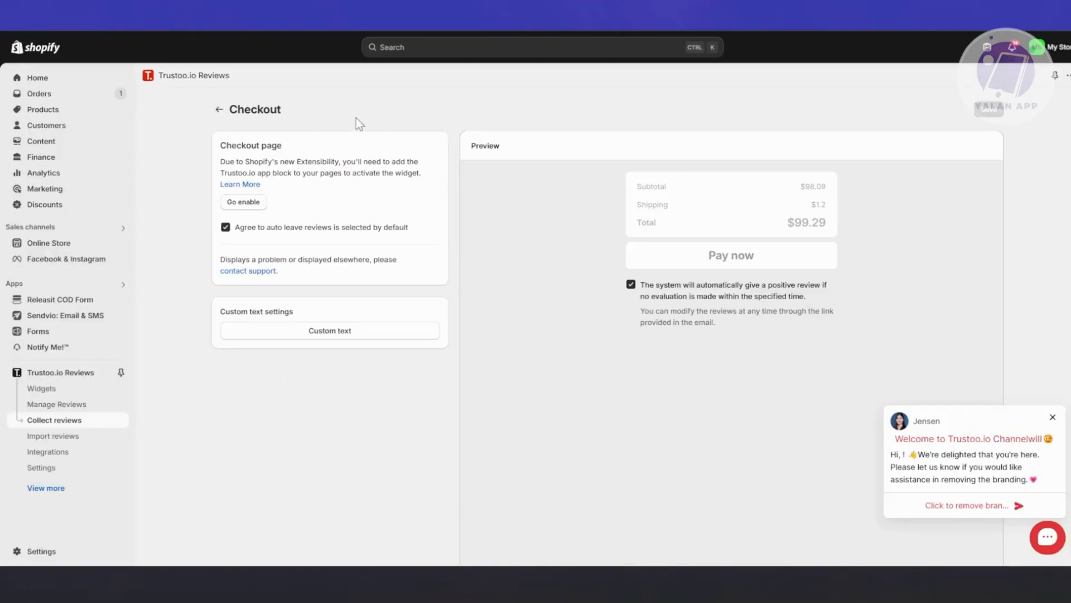
View Trustoo.io's Integrations and Import reviews pages, then open the Dawn theme editor
click(47, 452)
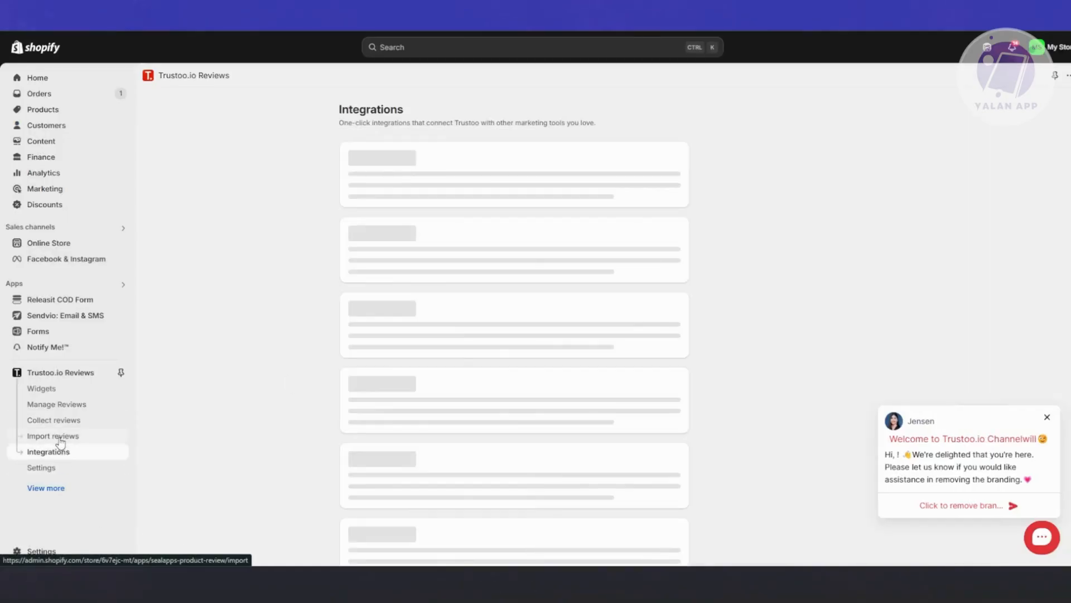
click(53, 436)
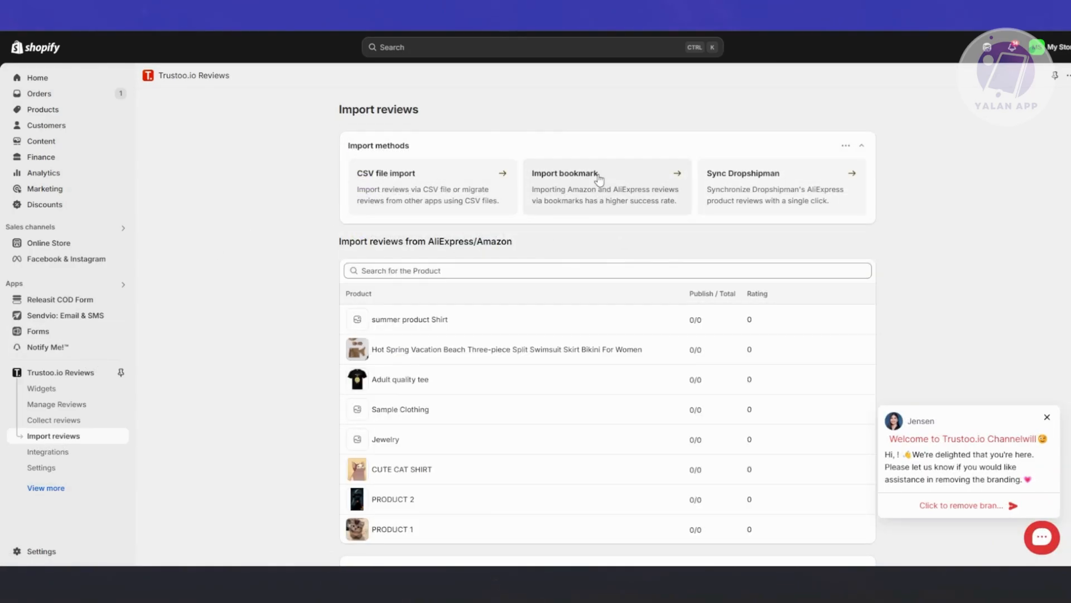
mouse_move(768, 257)
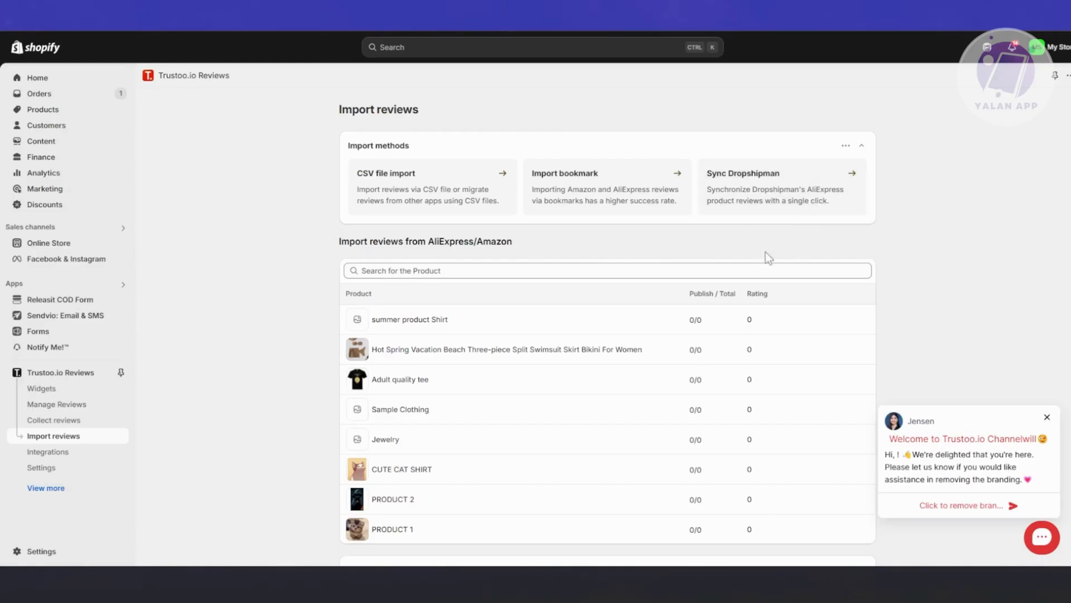
scroll(down, 3)
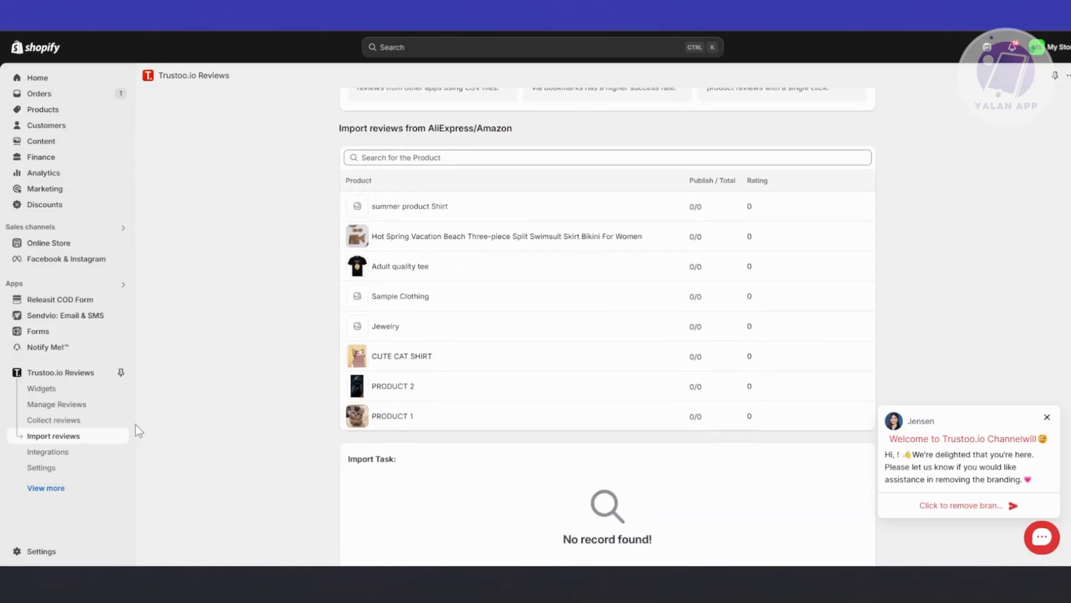
click(48, 452)
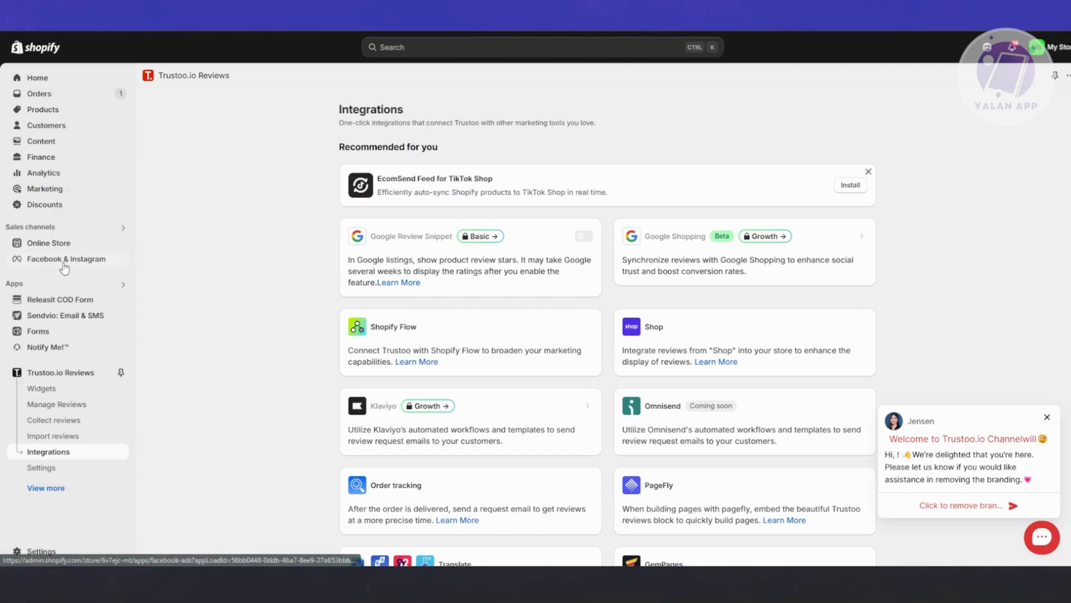
click(49, 243)
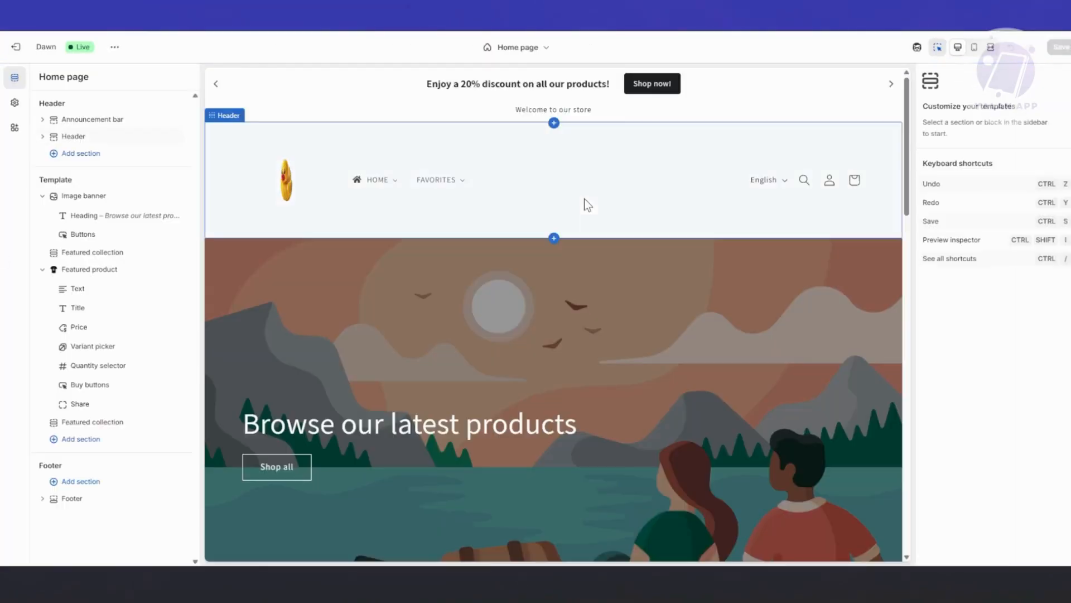
Switch the editor preview to the Default product template and dismiss the alert
click(516, 47)
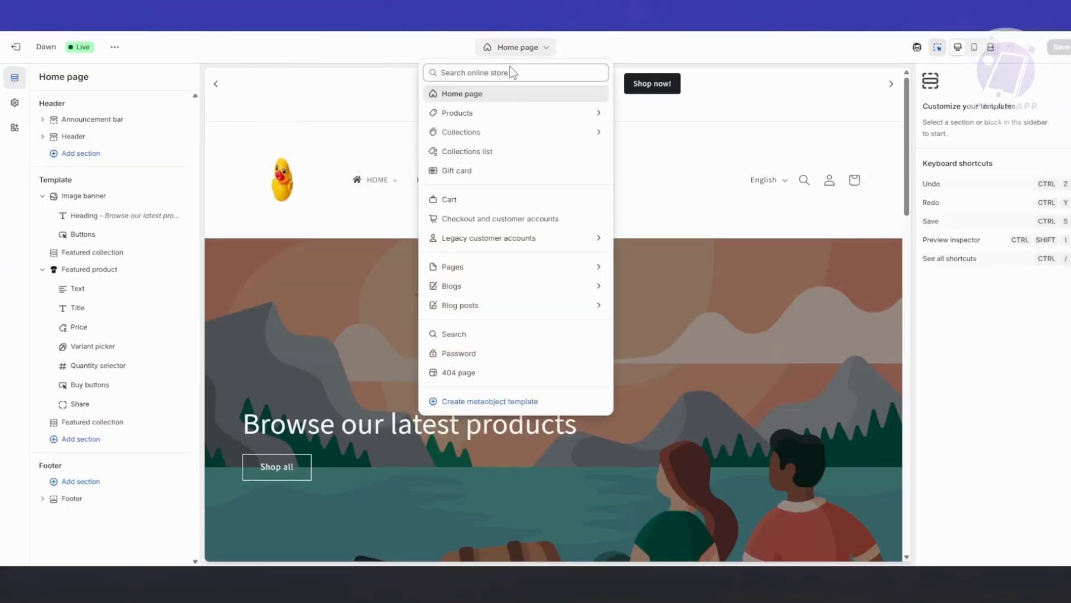
click(456, 113)
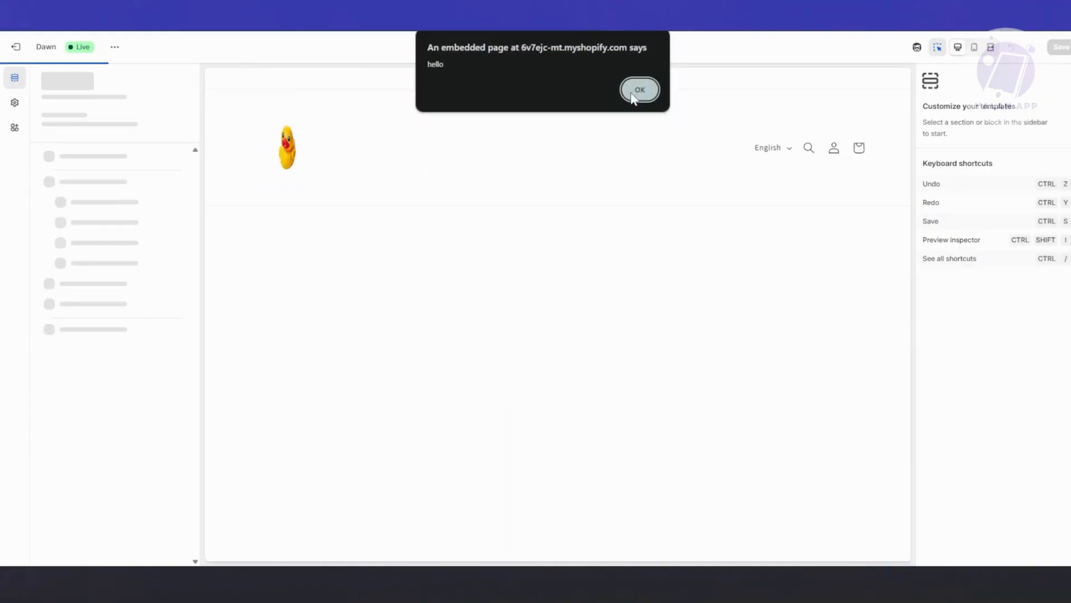
click(640, 89)
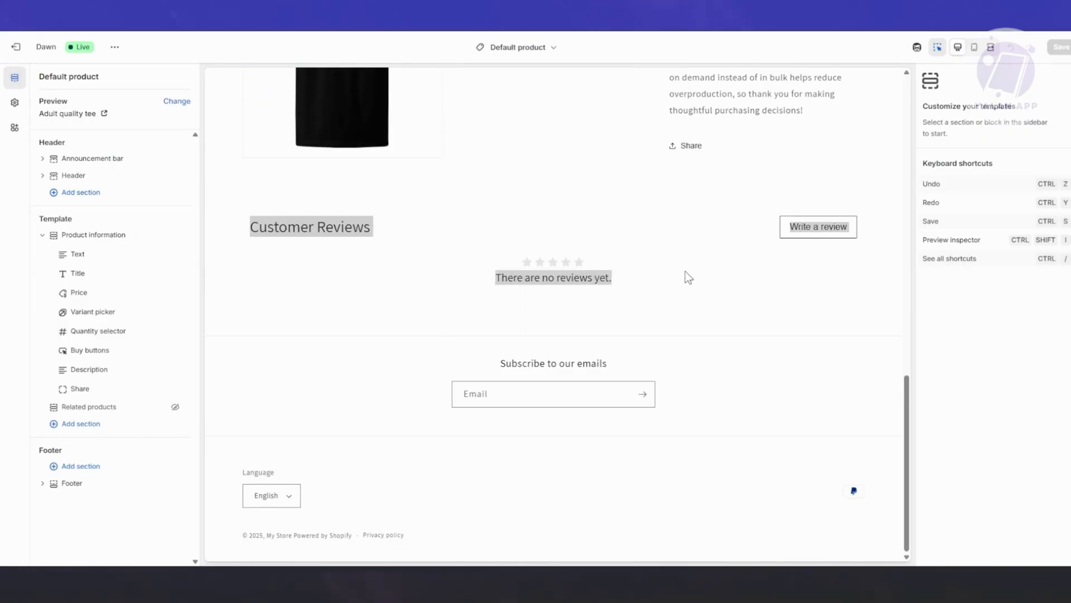
mouse_move(676, 291)
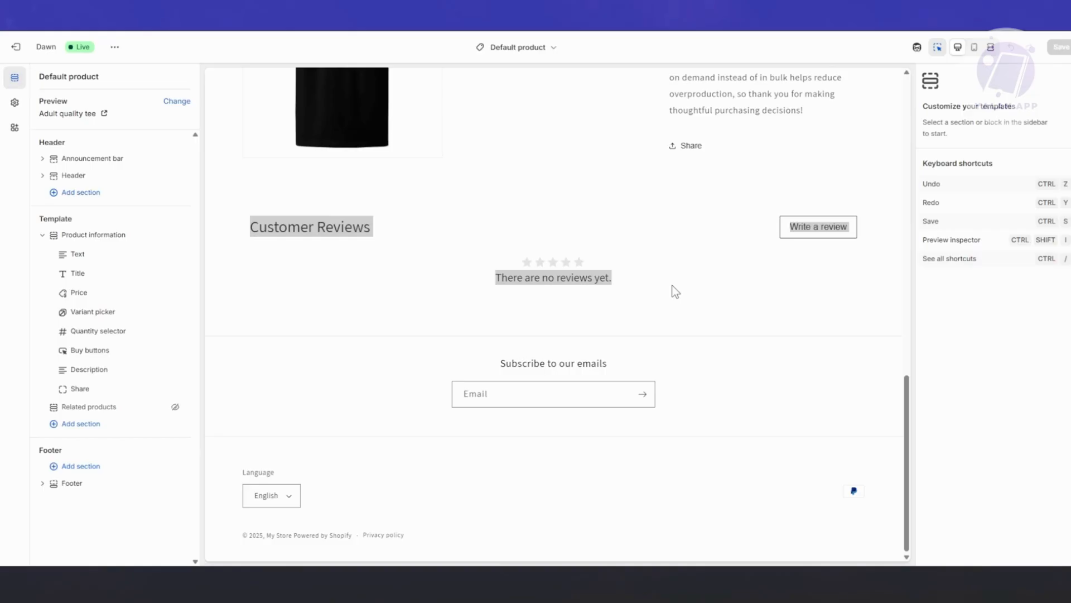
mouse_move(406, 395)
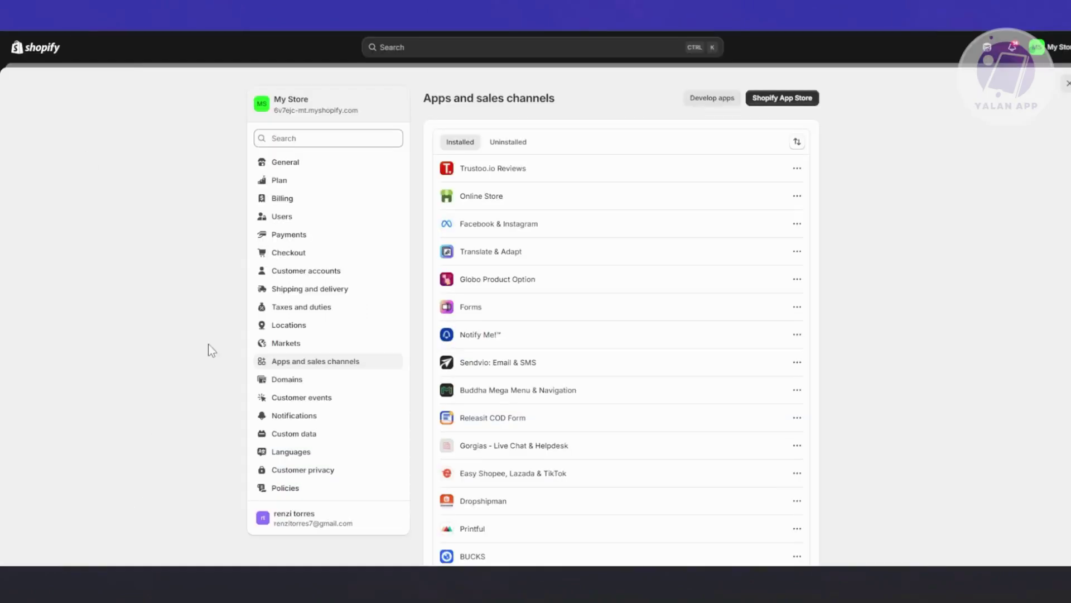
mouse_move(306, 346)
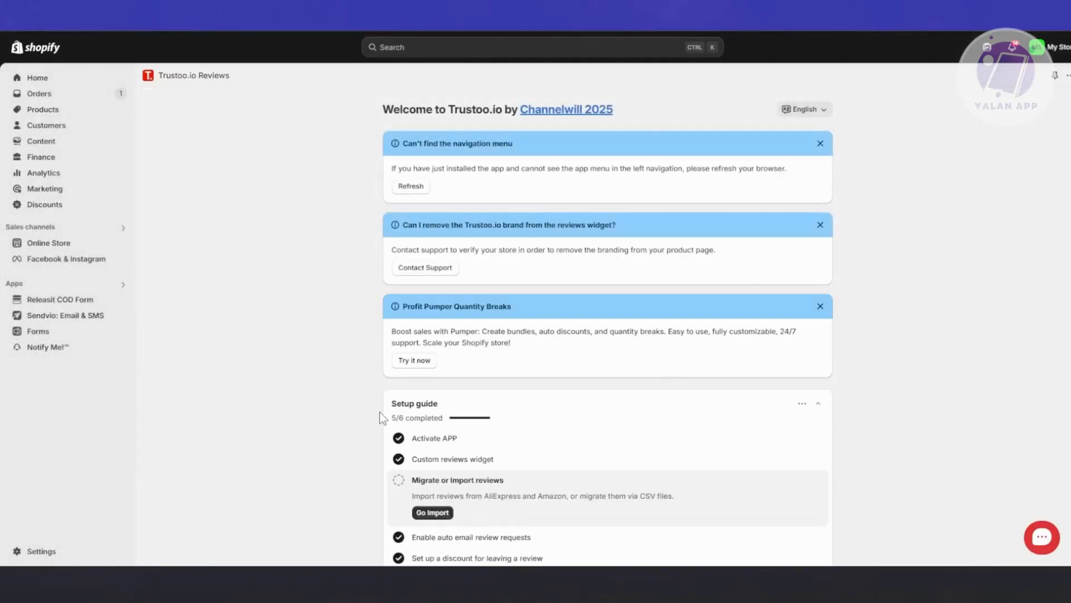
Scroll the Trustoo.io dashboard to review the 5/6 setup guide, zero analytics and recommended apps
scroll(down, 3)
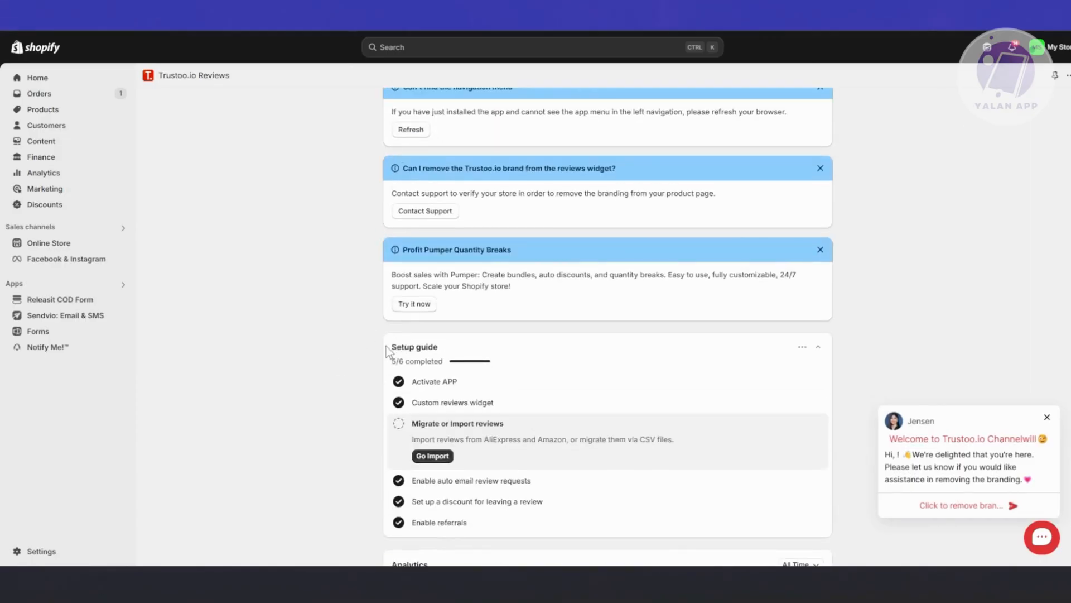
scroll(down, 3)
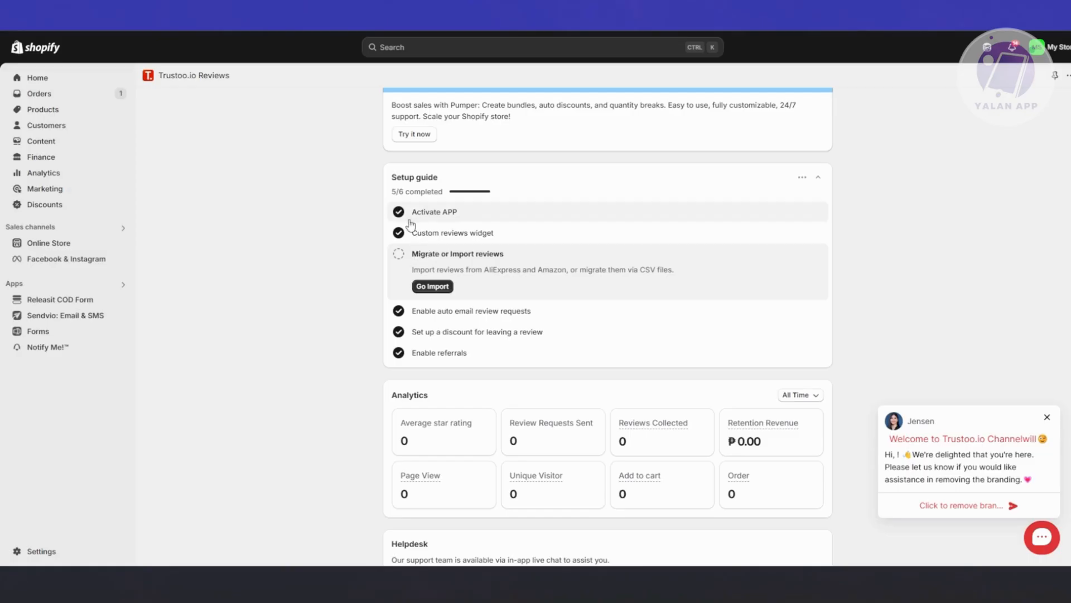
mouse_move(452, 338)
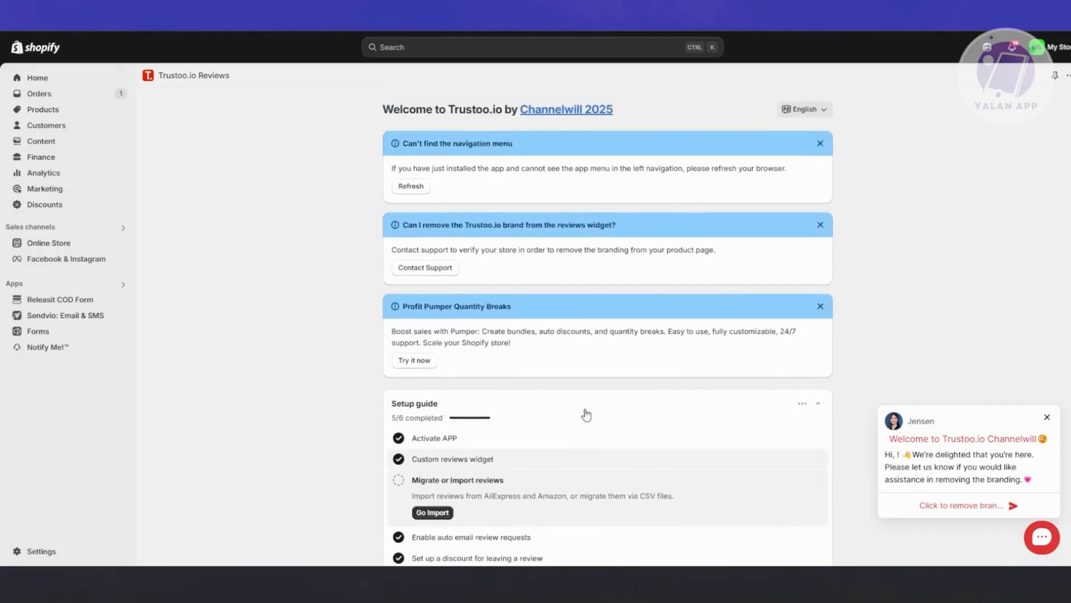
scroll(down, 3)
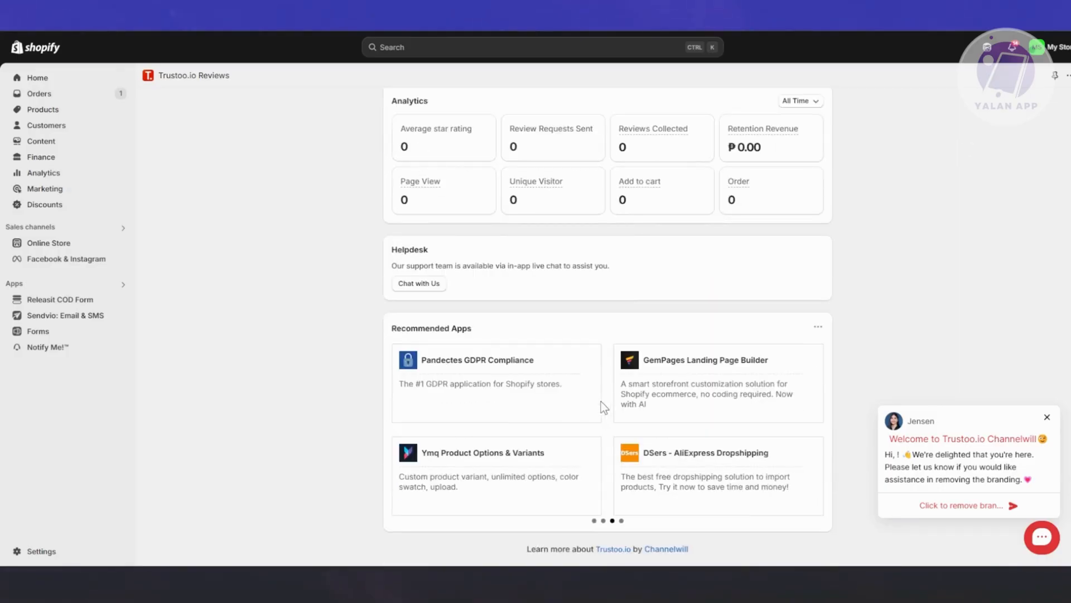